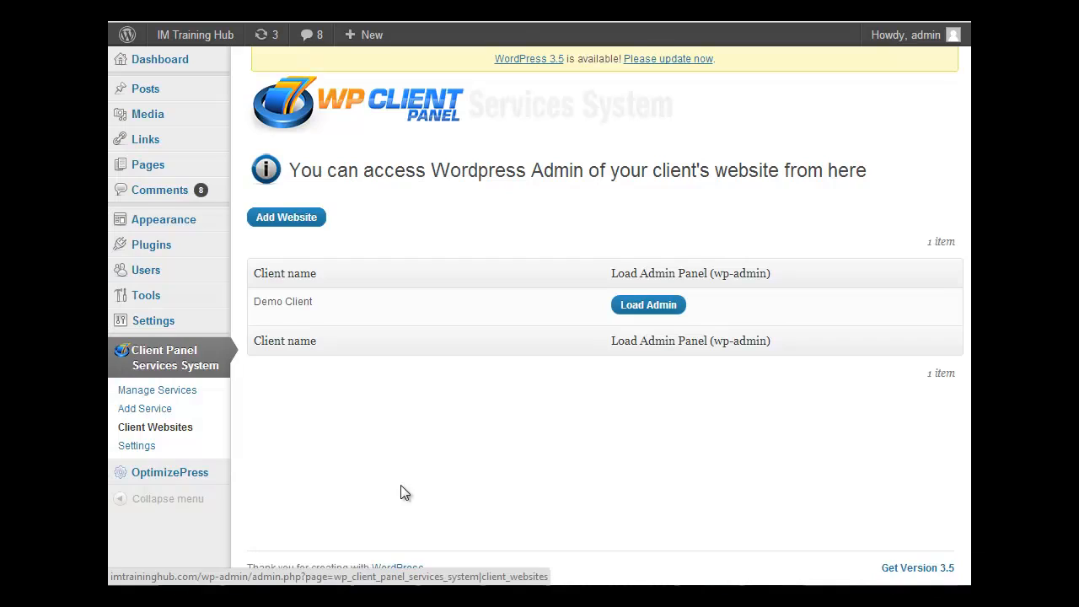
mouse_move(414, 236)
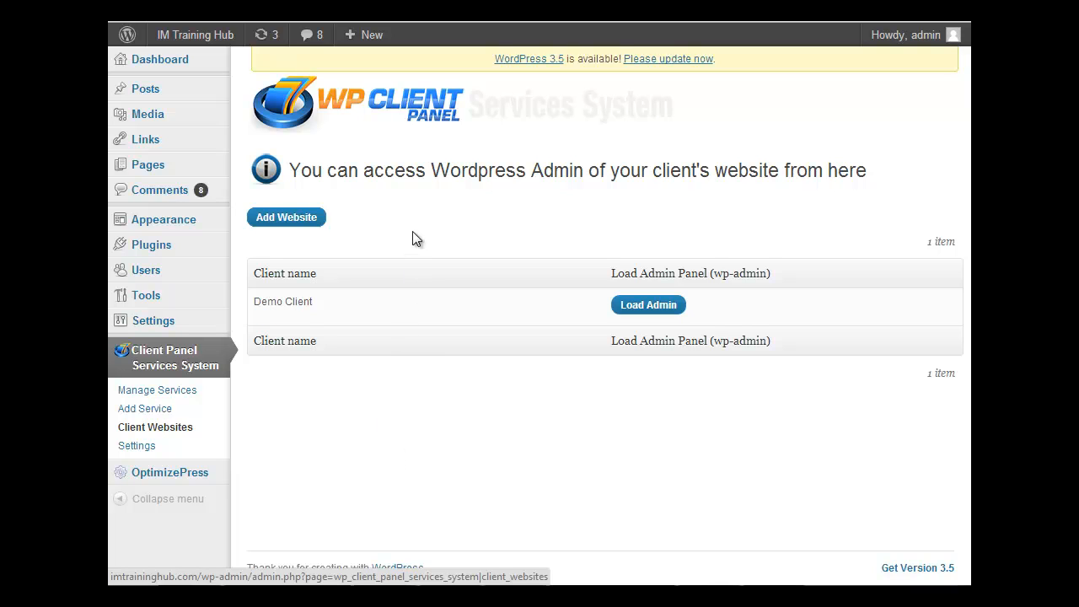
mouse_move(442, 243)
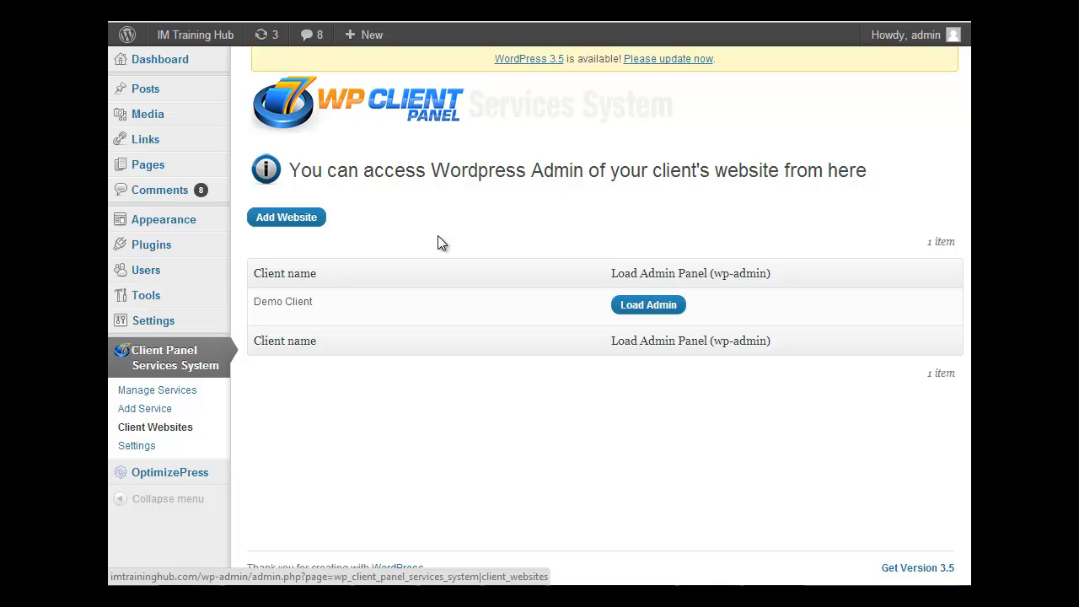
Start a new service and load the Search Engine Marketing preset's name and description.
click(157, 389)
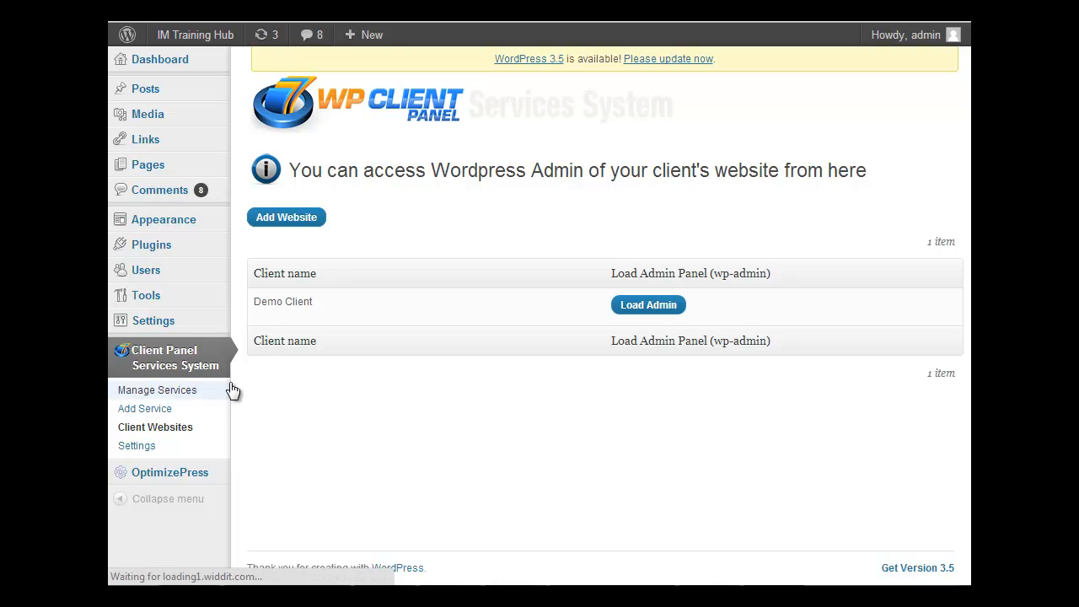
click(157, 389)
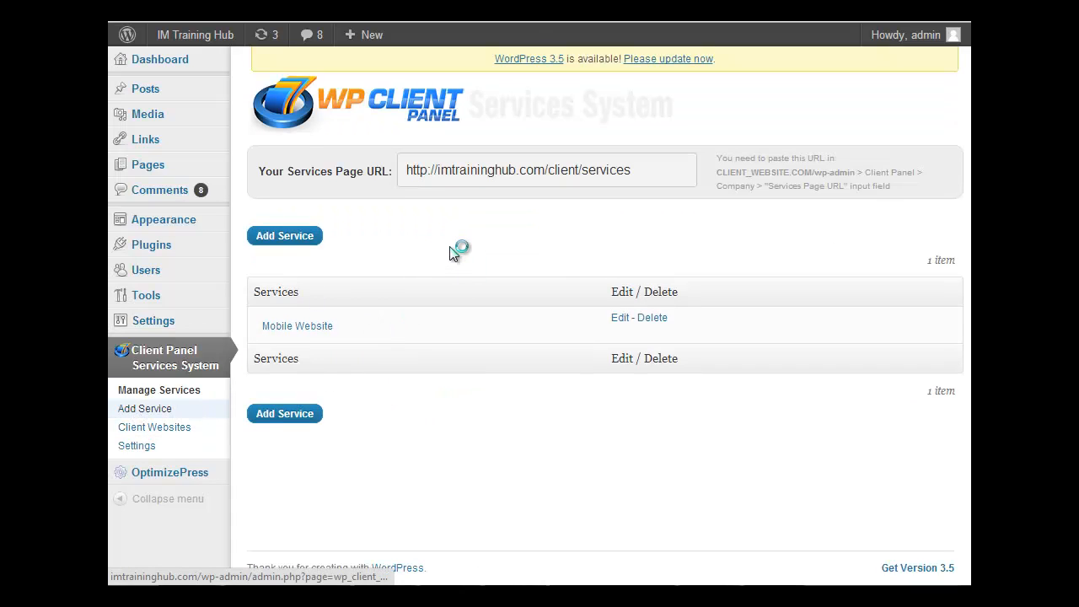
click(283, 236)
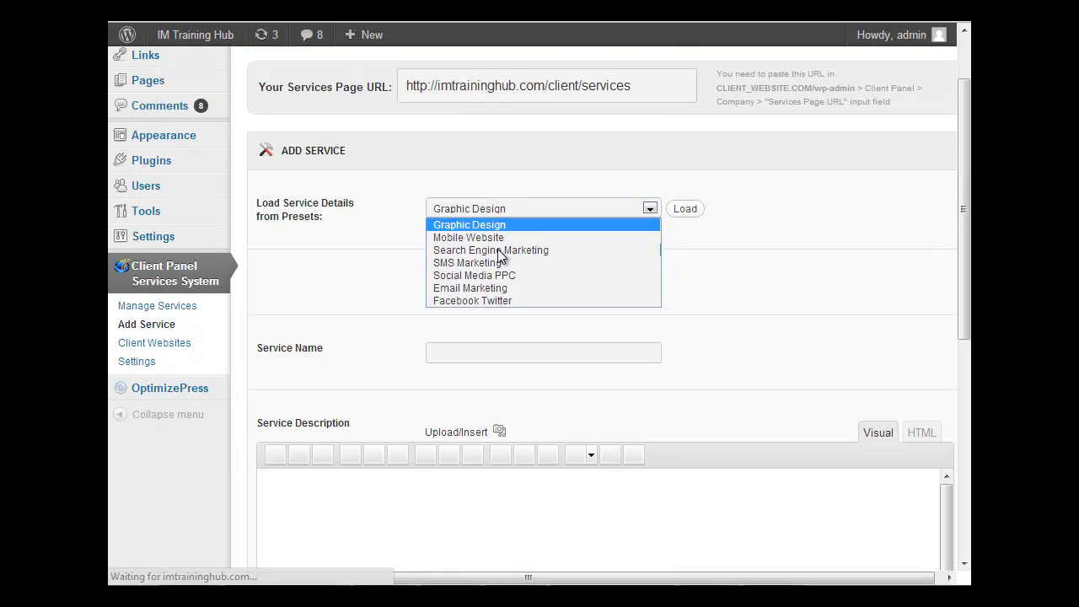
click(491, 250)
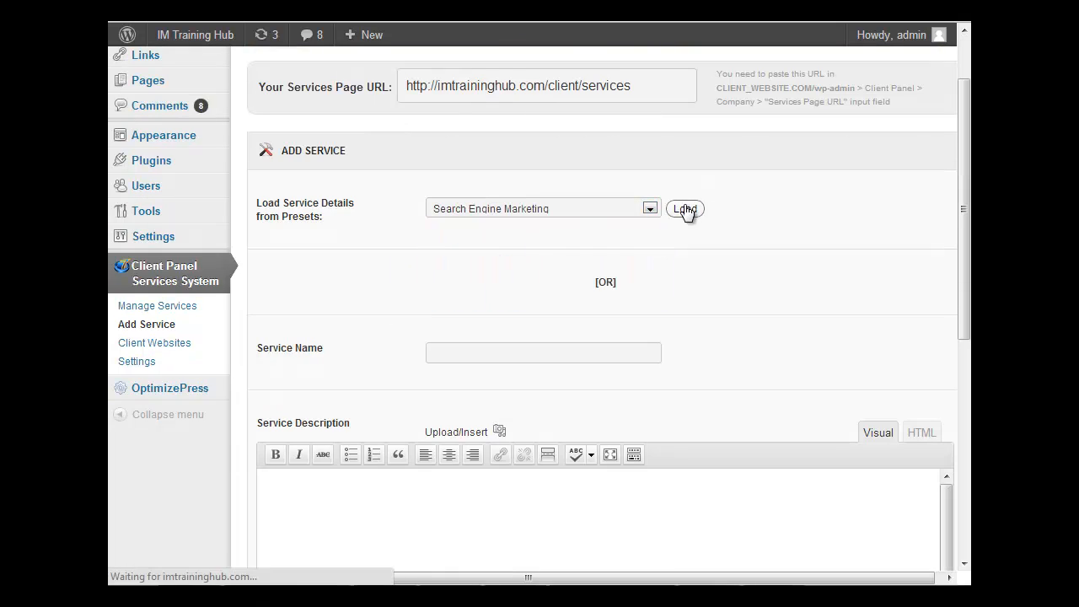
click(684, 209)
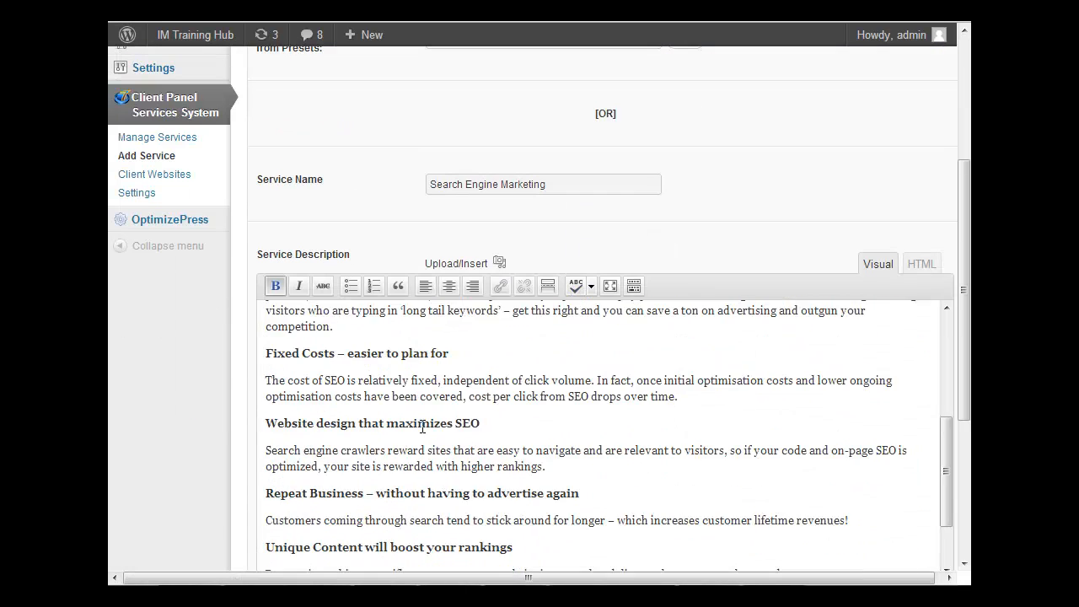
Add a 'Basic SEO' package set to use a subscription payment button.
scroll(down, 3)
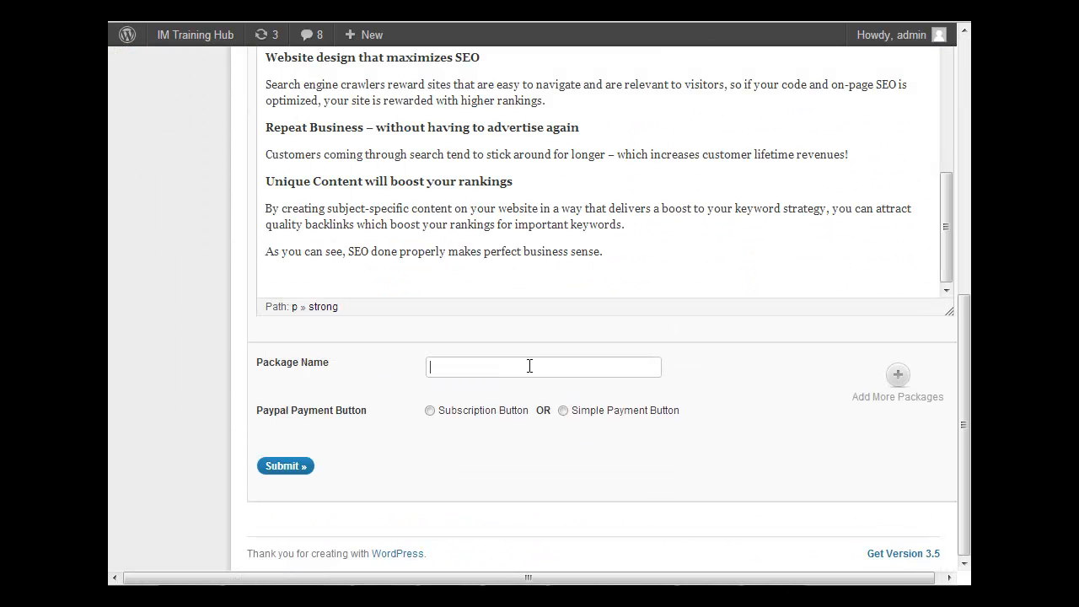
text(Basic SEO)
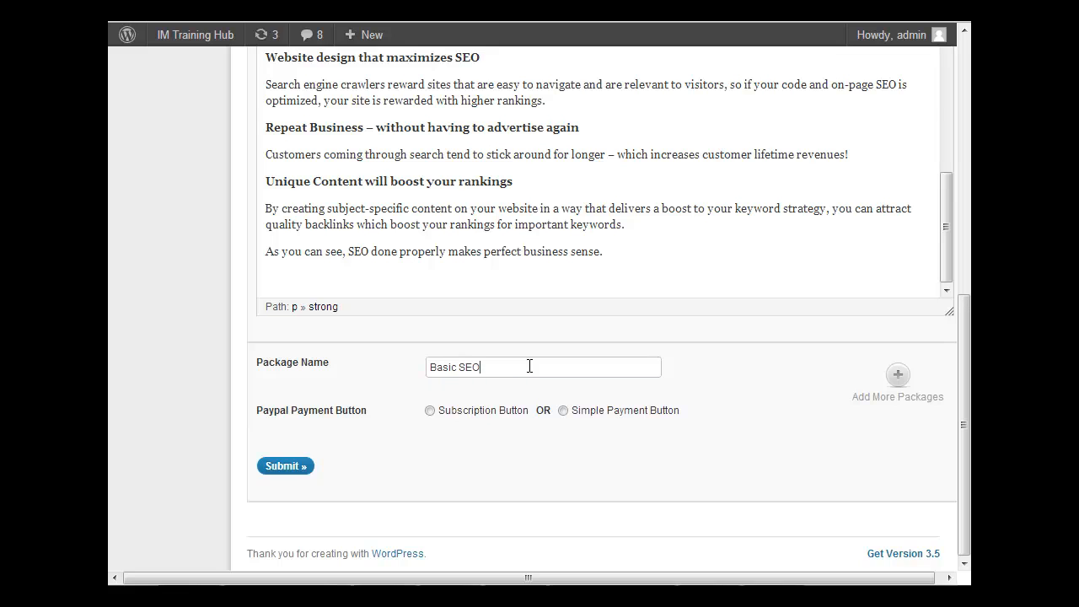
click(430, 412)
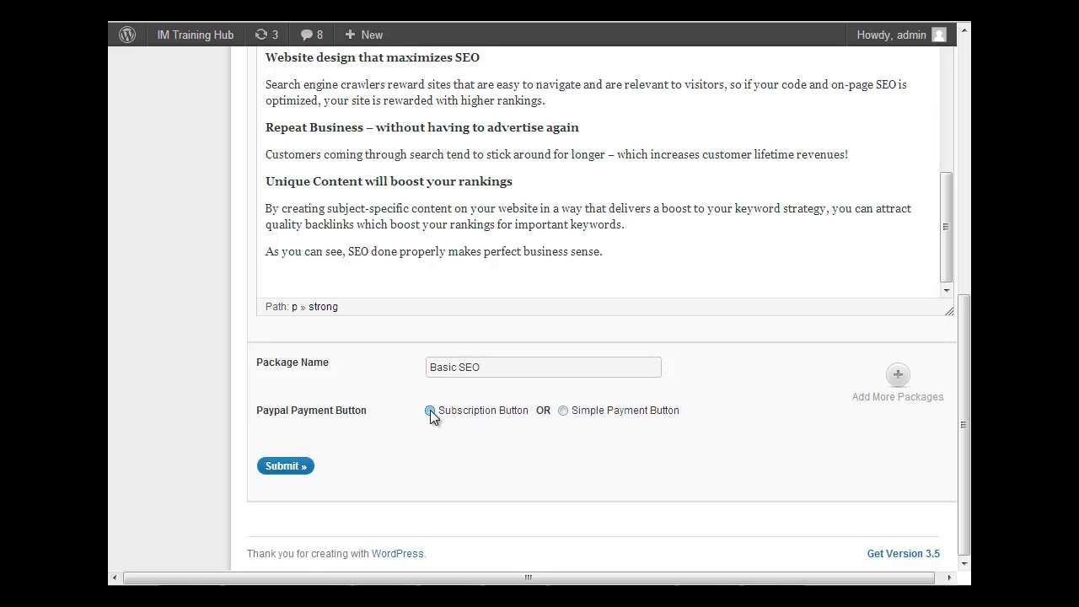
click(430, 409)
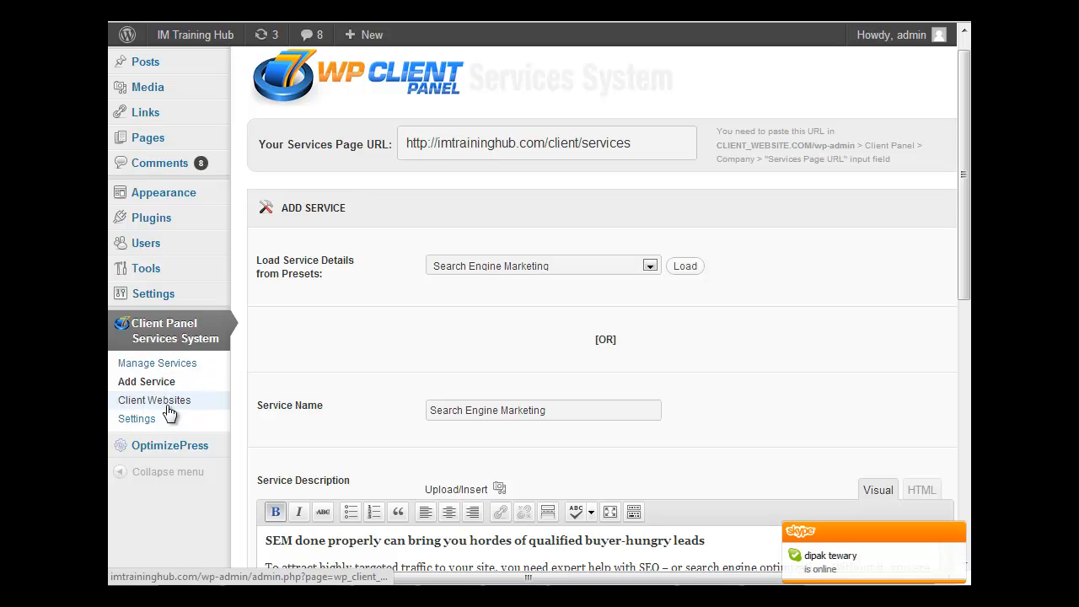
Review client settings (PayPal ID, USD currency, offers box) and return to the client websites list.
click(155, 400)
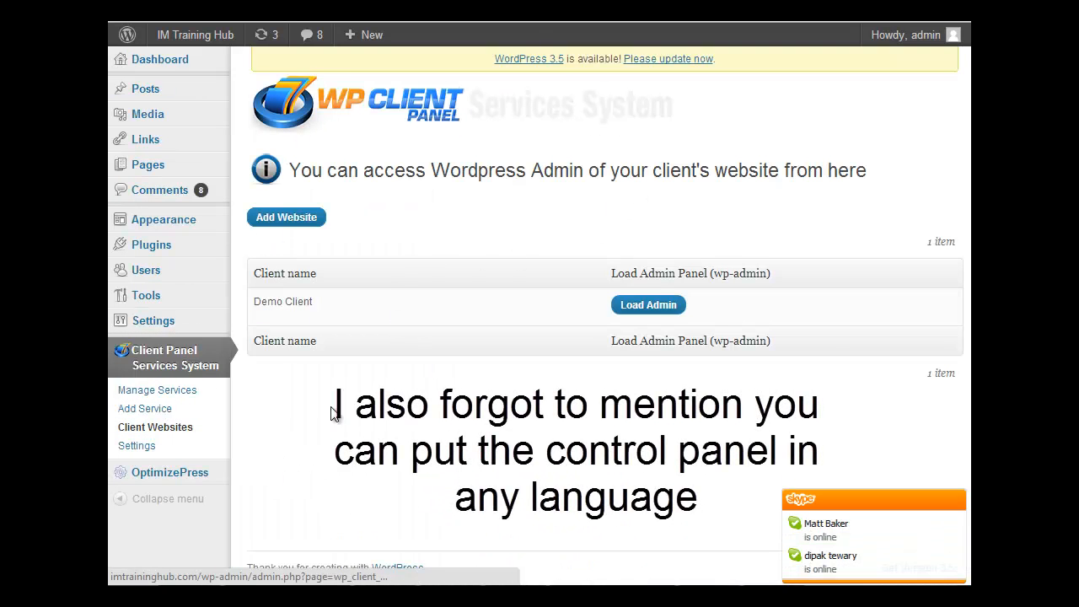
mouse_move(647, 303)
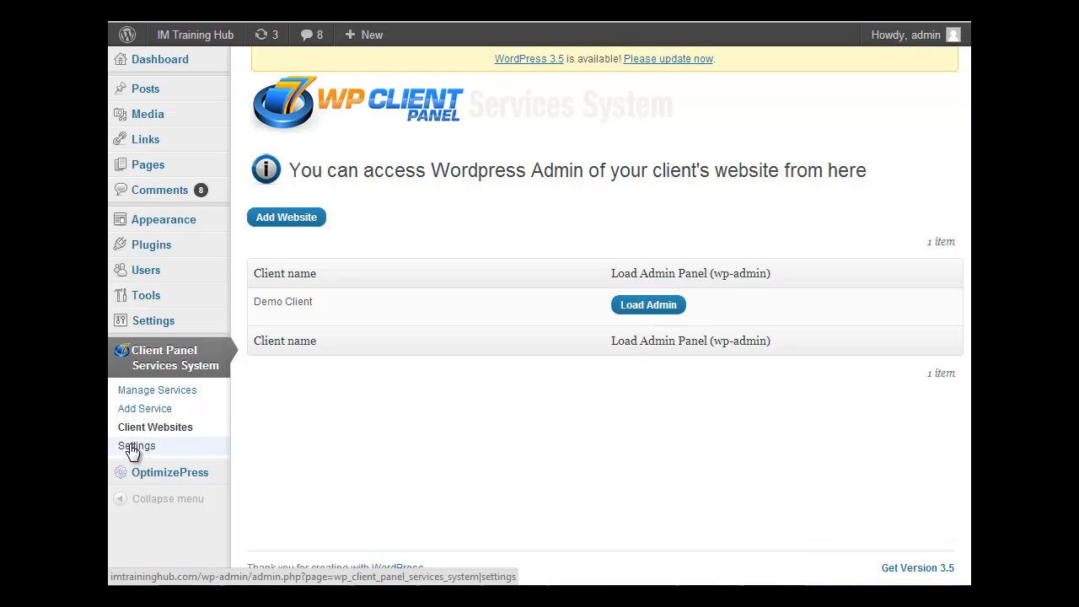
click(137, 445)
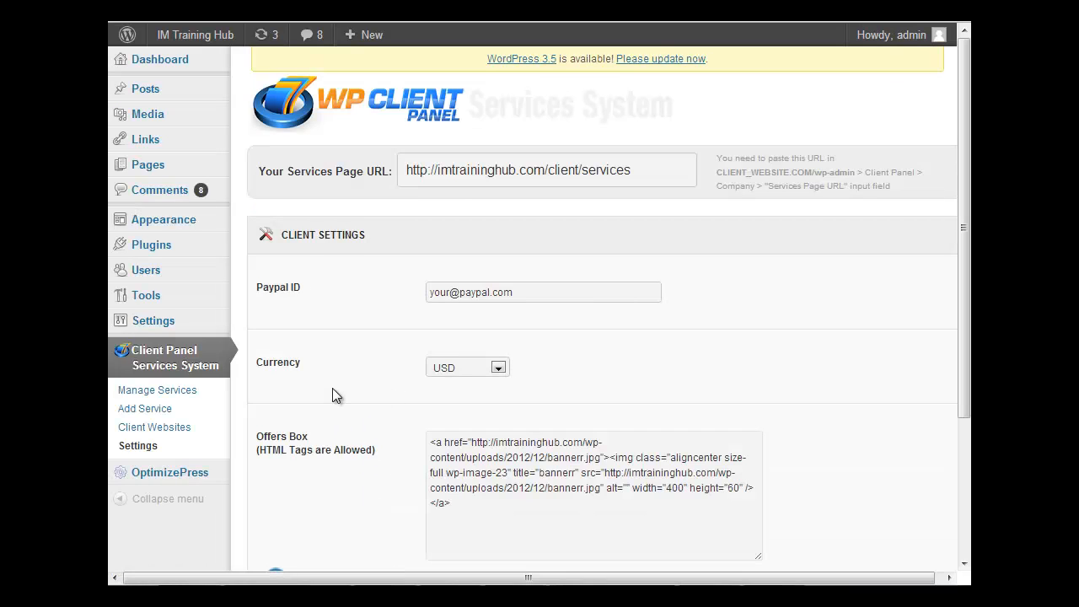
scroll(down, 3)
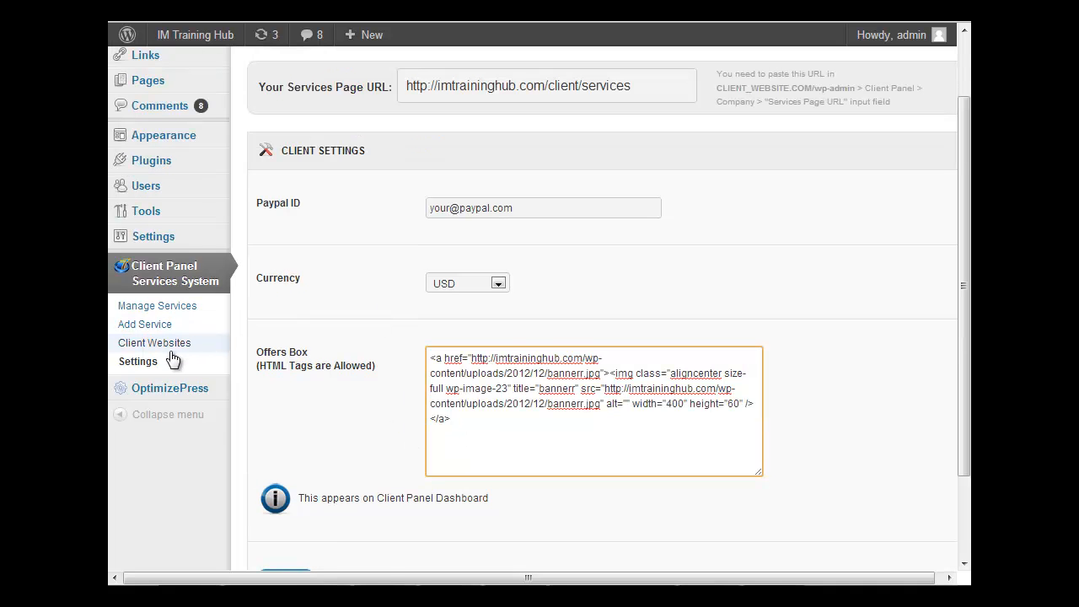
click(155, 342)
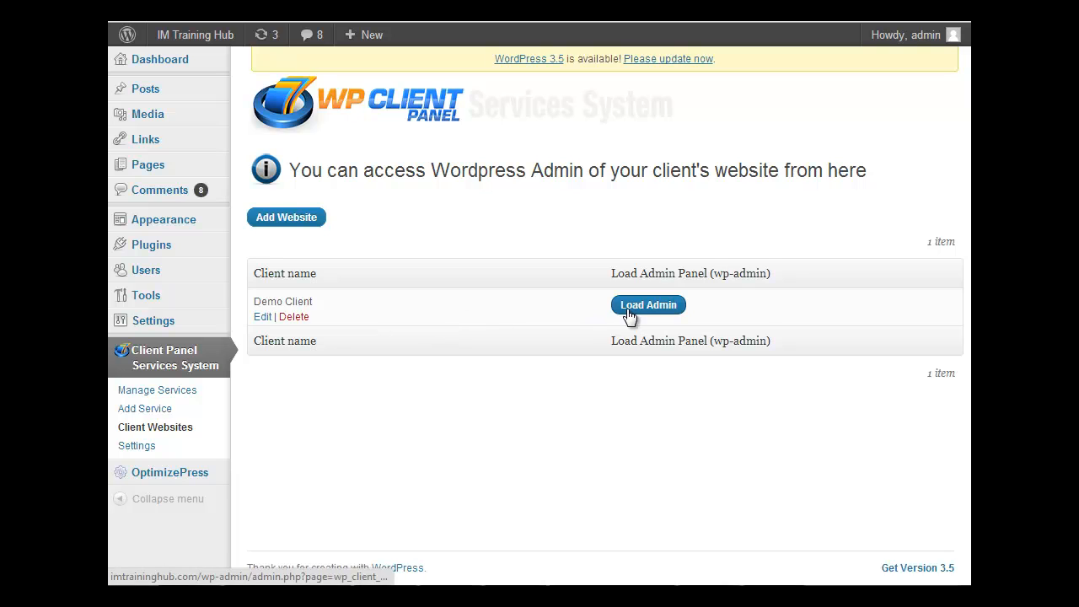
Load Demo Client's embedded admin and review its client settings: domain, expiry, email and renewal toggles.
click(647, 303)
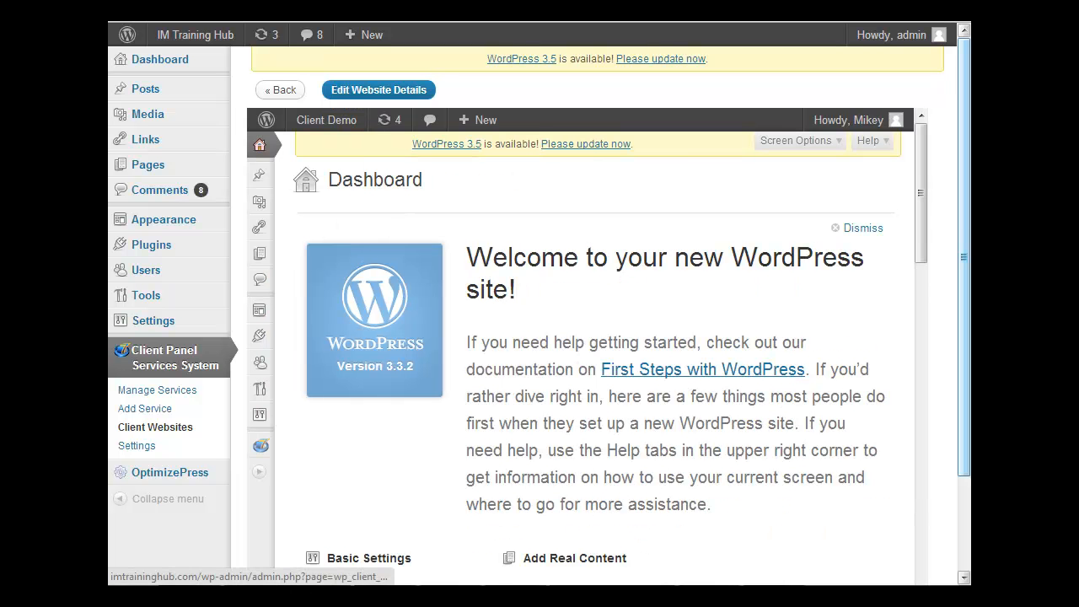
scroll(down, 3)
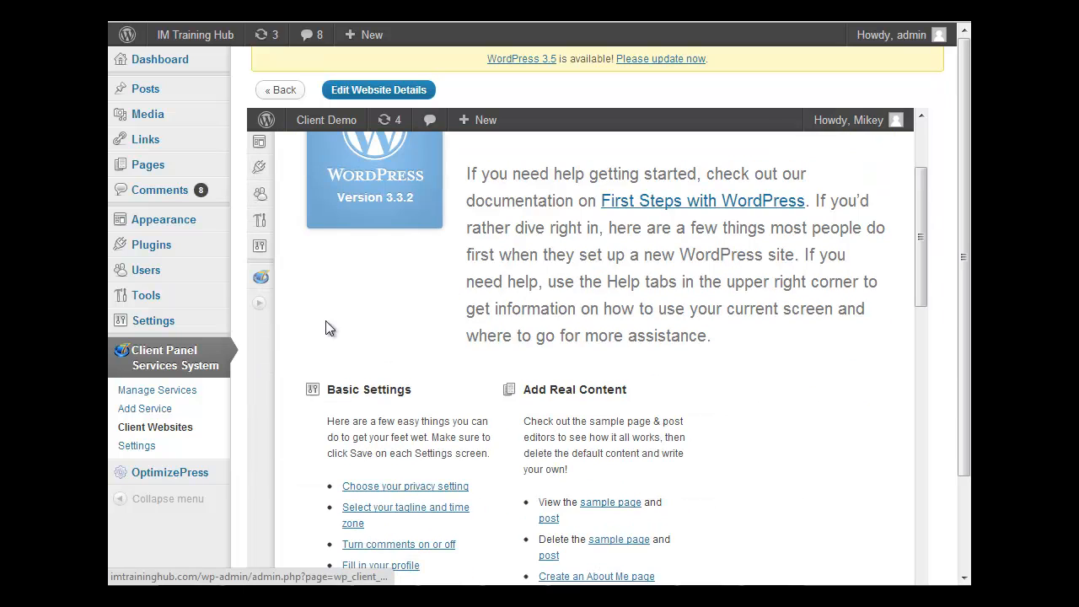
click(260, 277)
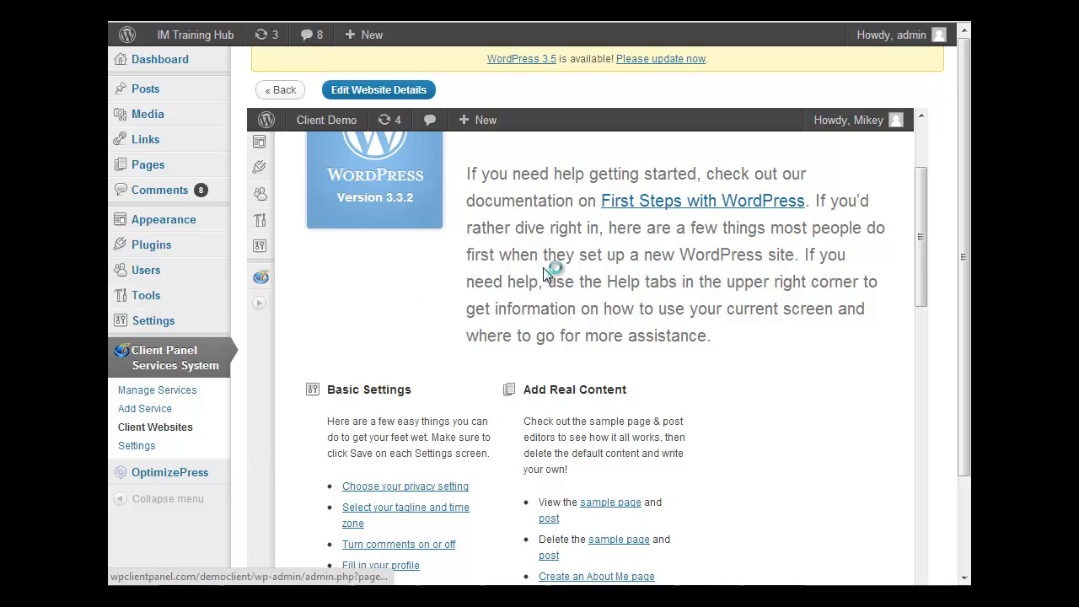
click(259, 361)
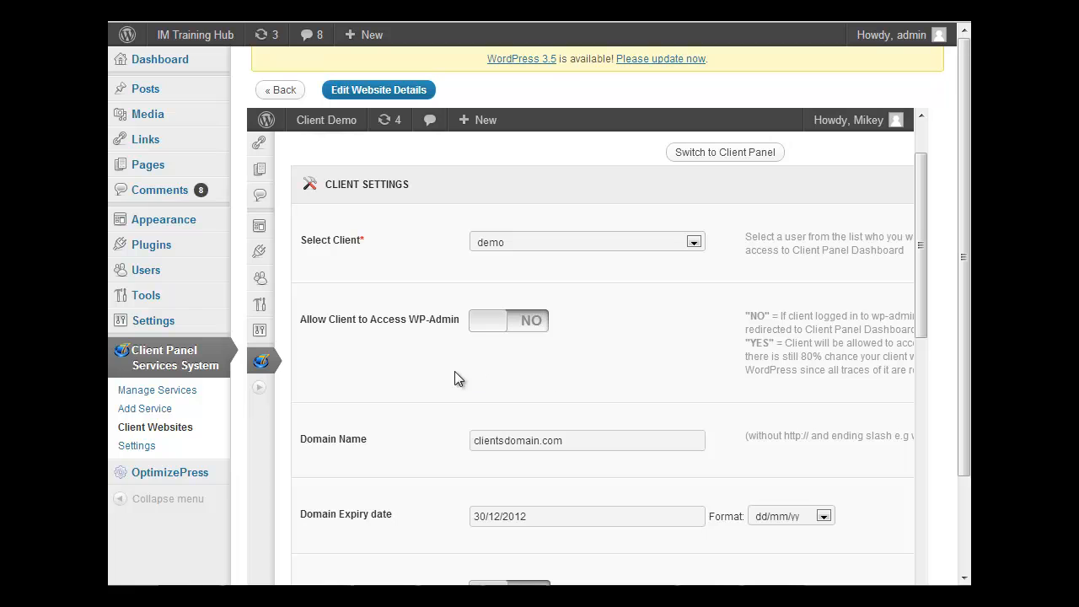
scroll(down, 3)
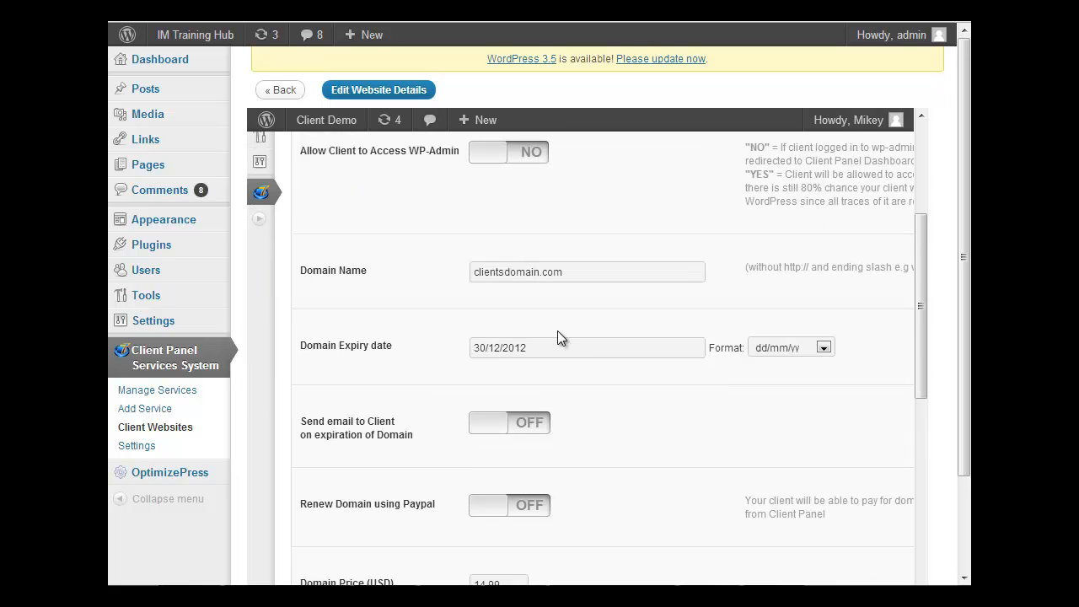
scroll(down, 3)
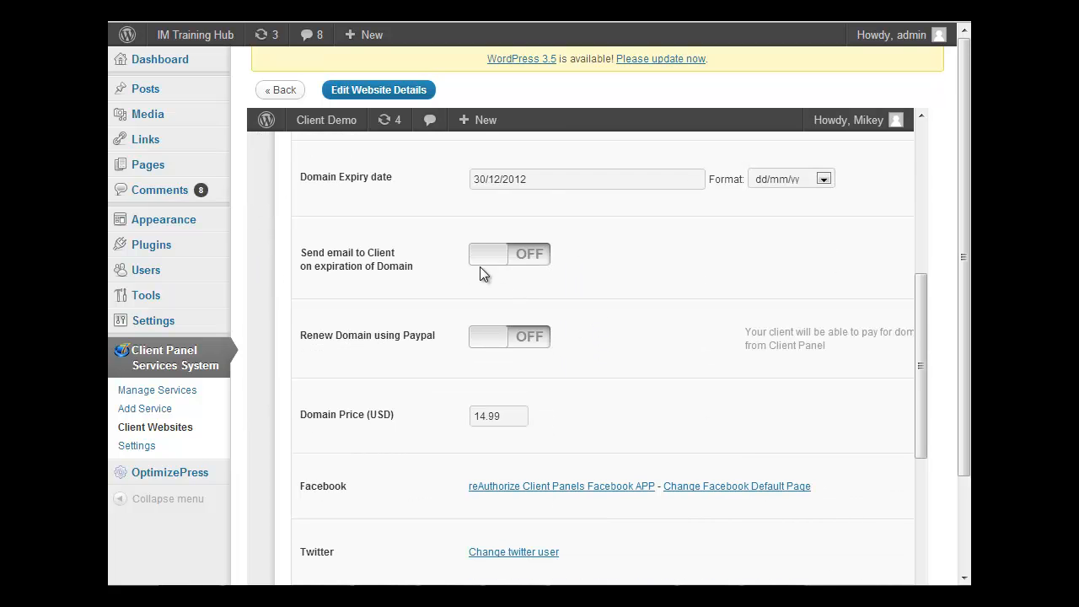
mouse_move(380, 283)
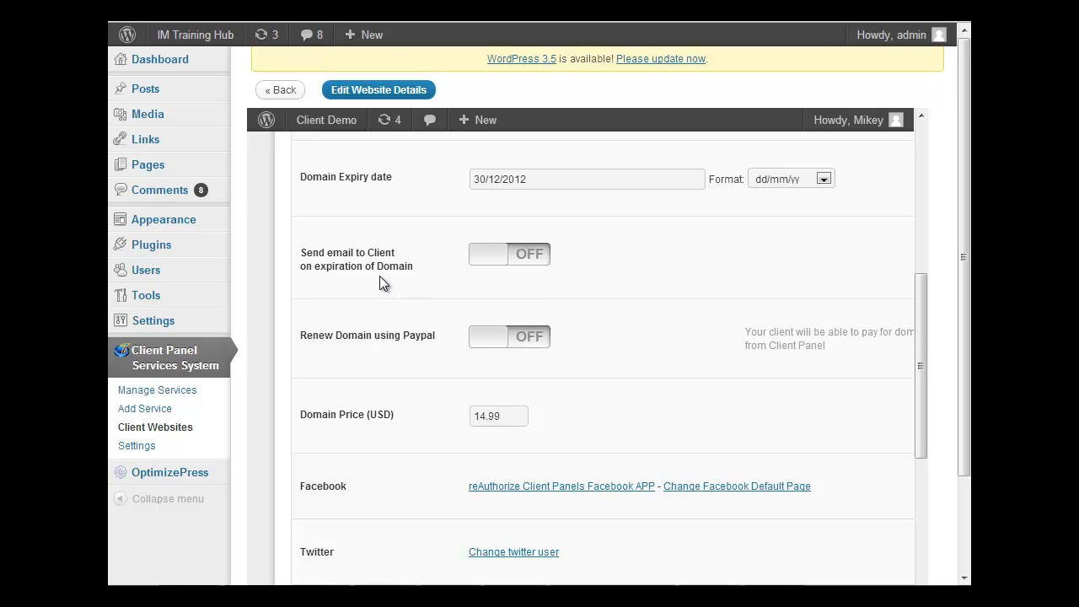
mouse_move(529, 341)
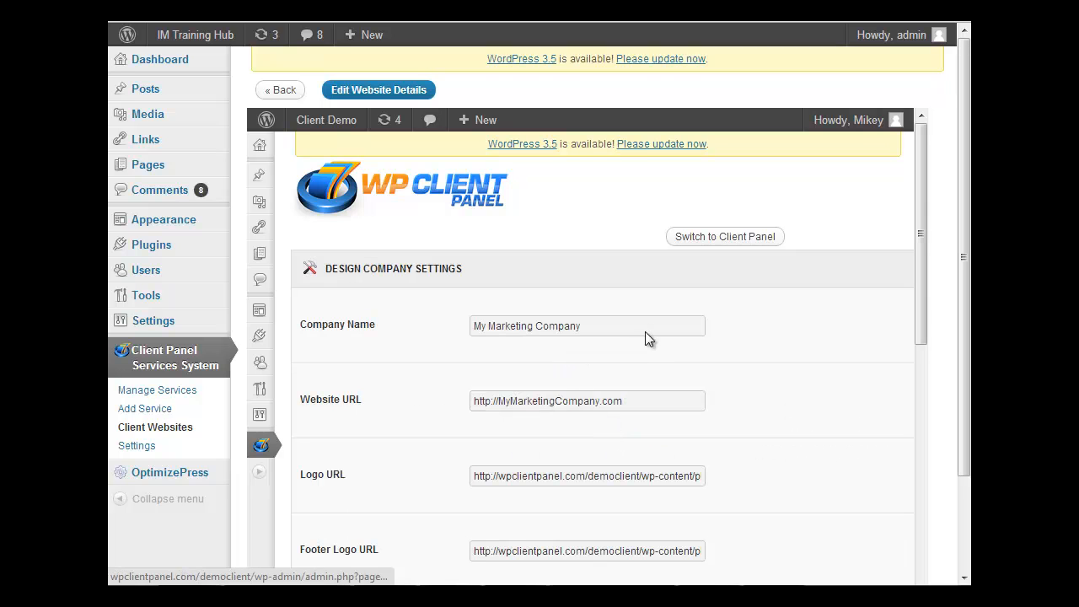
Scroll through the Design Company Settings: company name, website URL, logo URLs and support email.
scroll(down, 3)
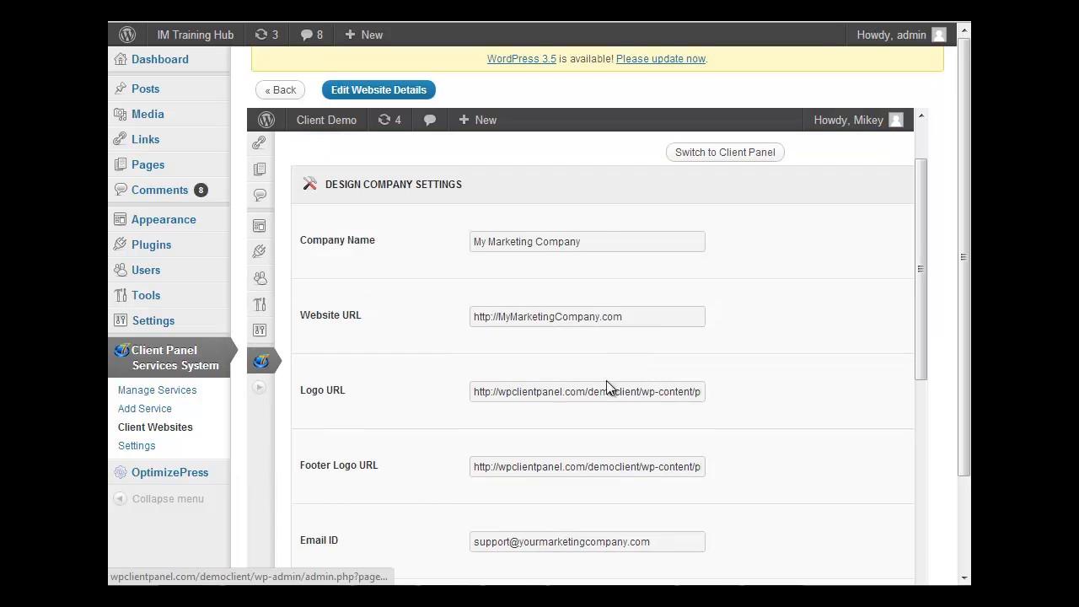
scroll(down, 3)
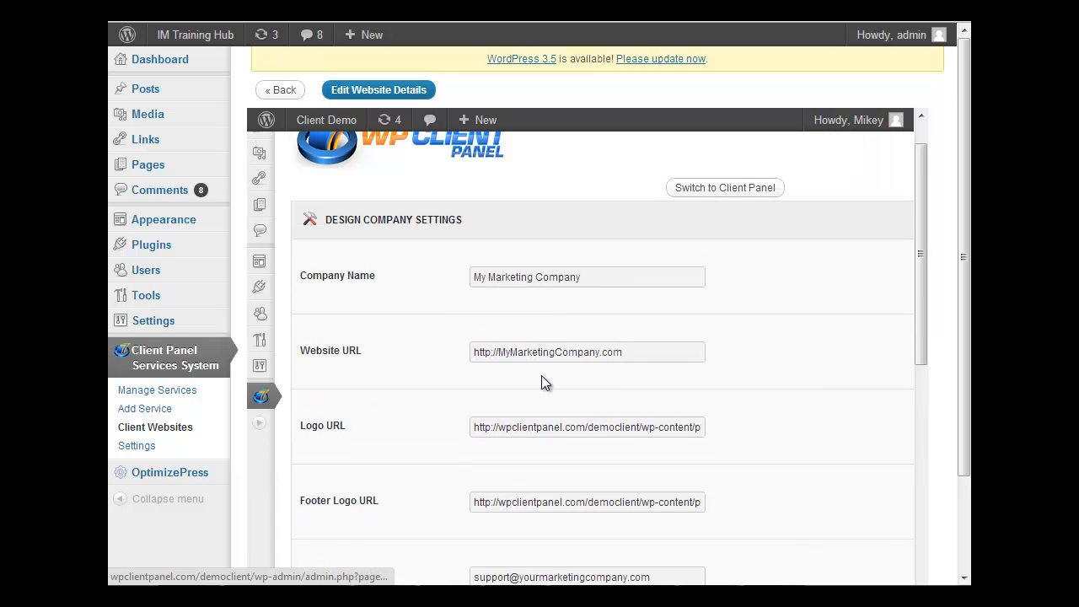
mouse_move(435, 403)
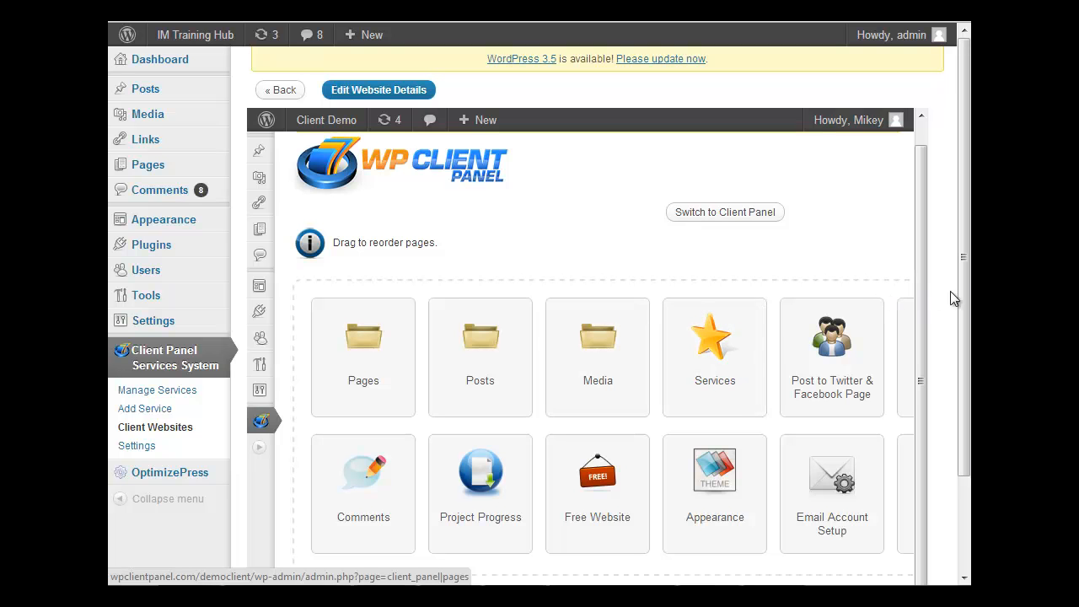
scroll(down, 3)
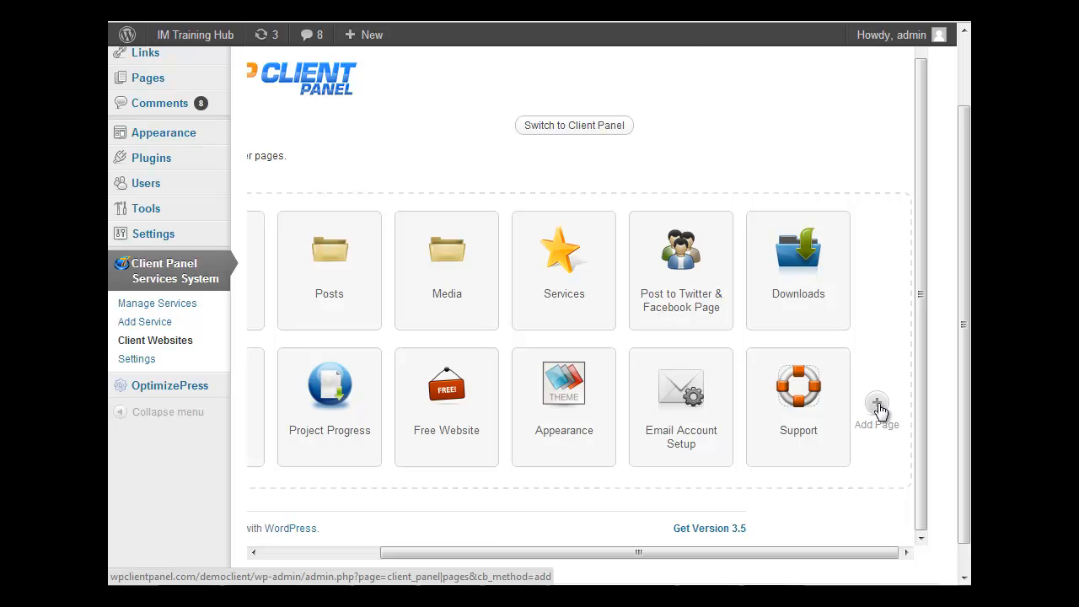
click(876, 403)
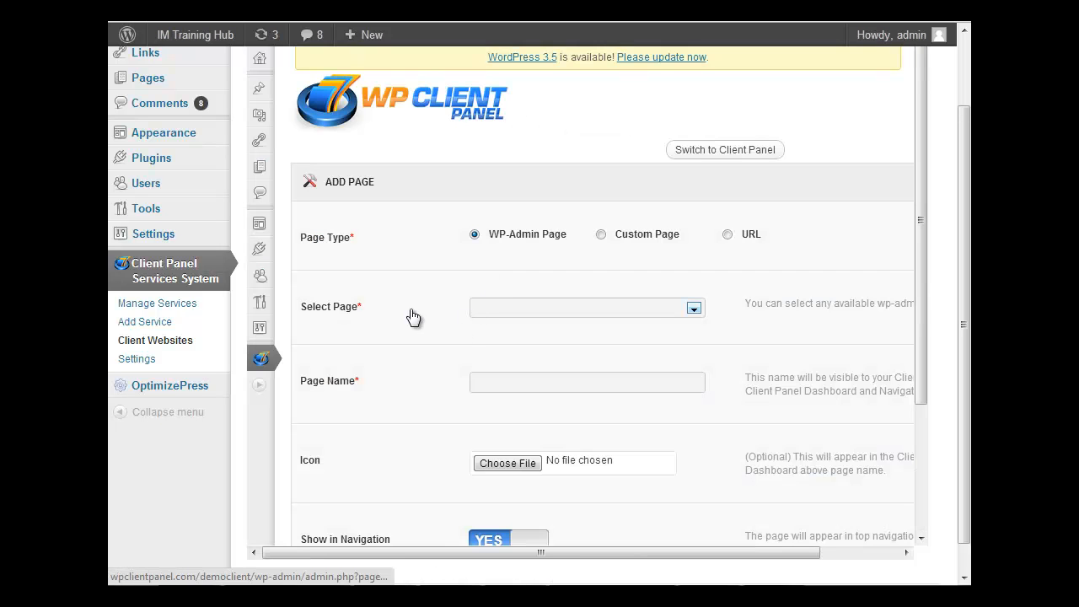
click(586, 307)
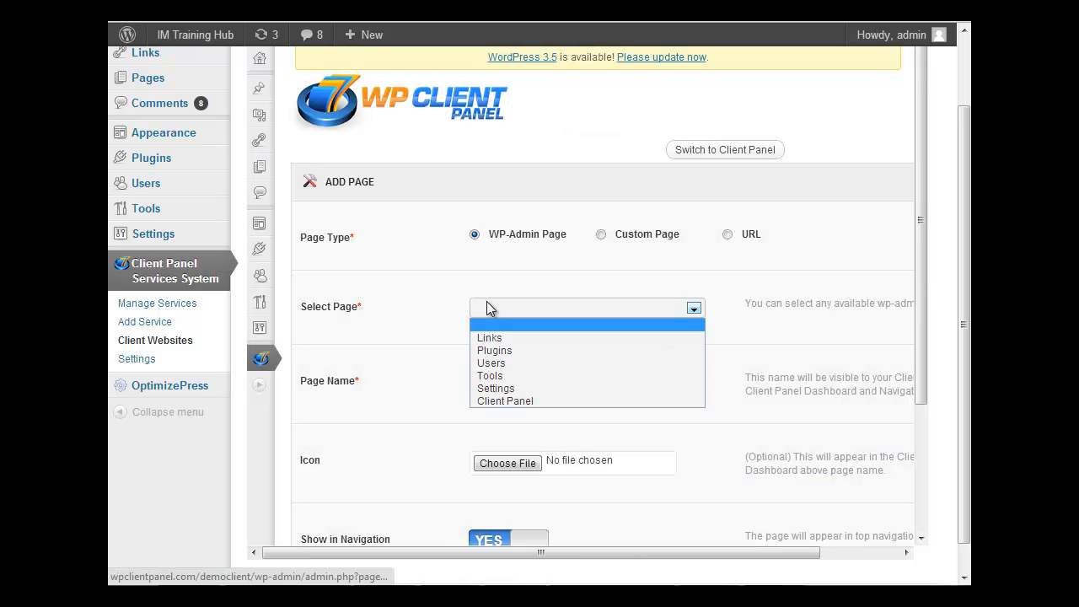
mouse_move(496, 388)
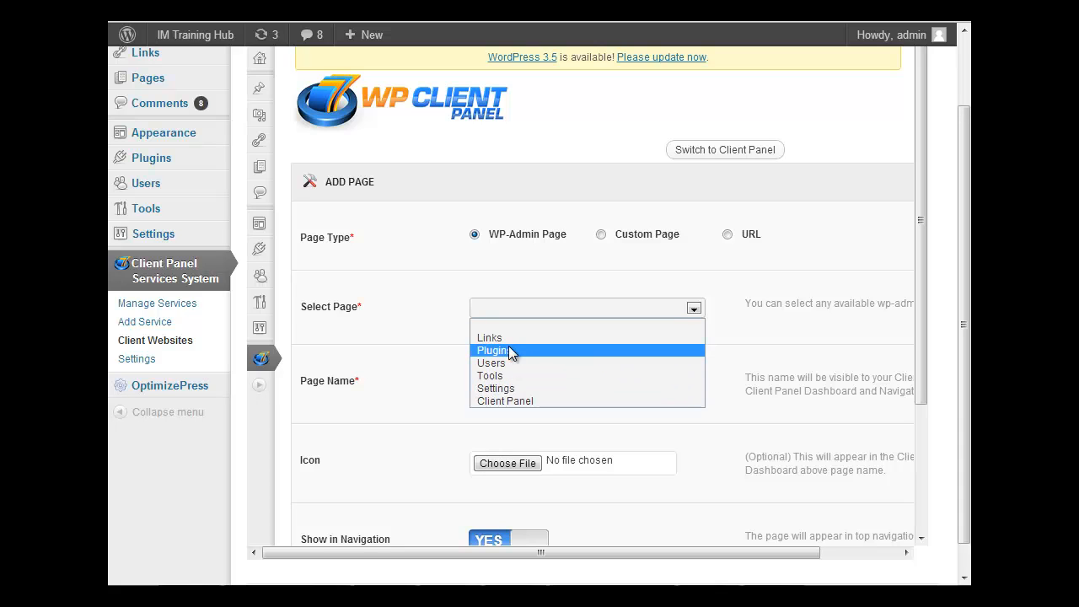
mouse_move(501, 374)
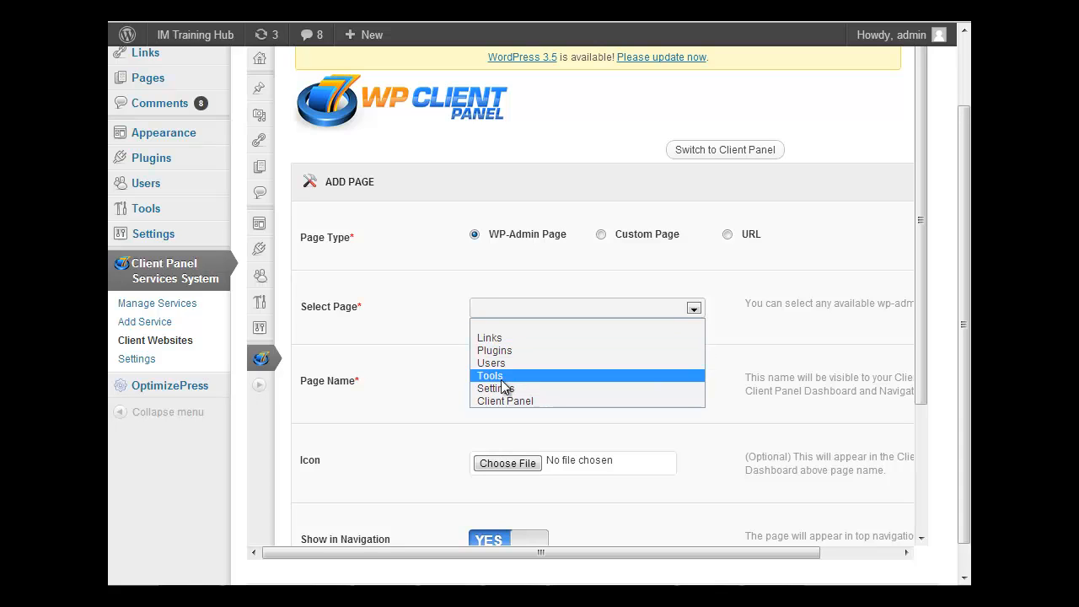
mouse_move(496, 388)
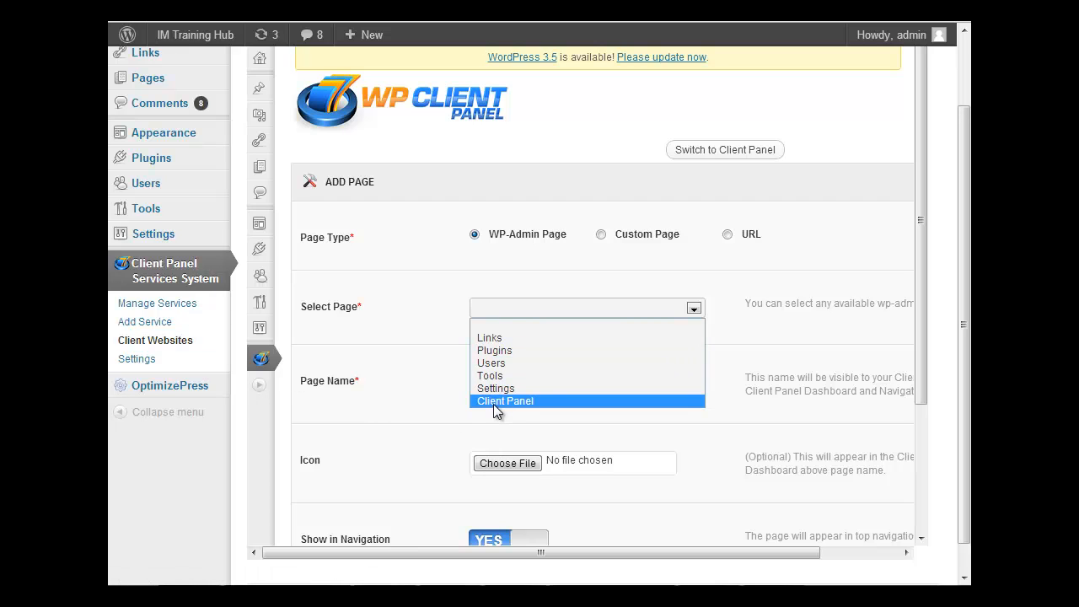
mouse_move(540, 414)
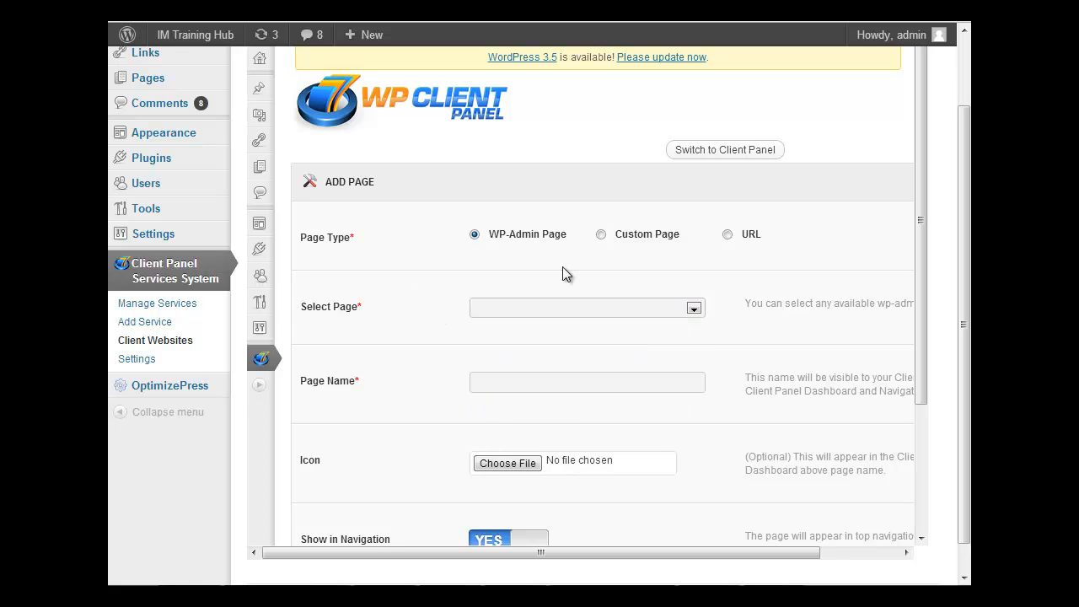
scroll(down, 3)
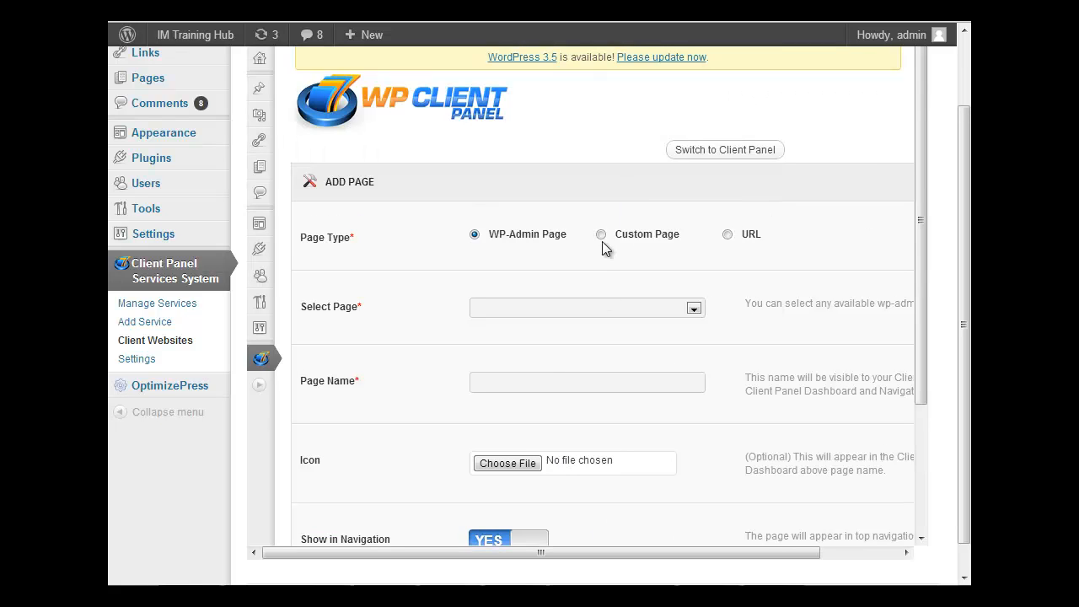
Make a custom page with 'Progress Area - Resources' content, then switch the page type to URL.
click(600, 233)
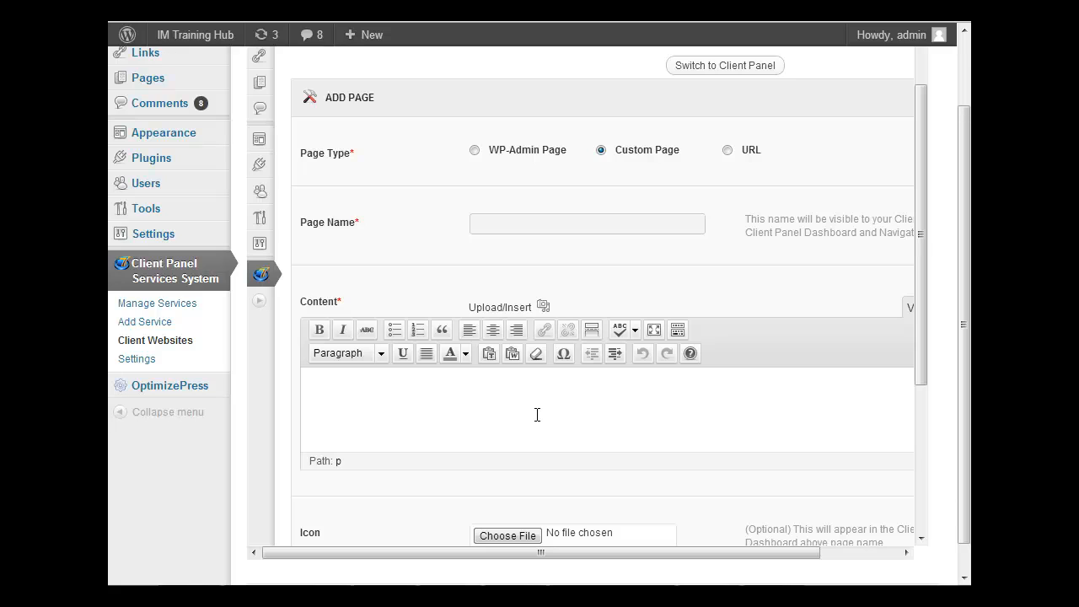
text(Progress)
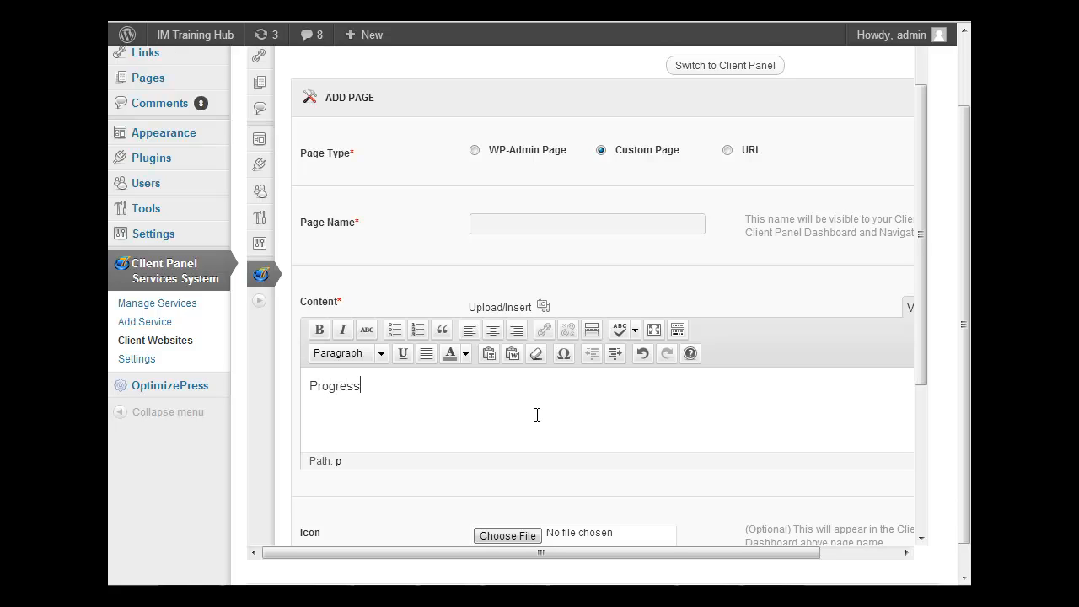
text(Area - R)
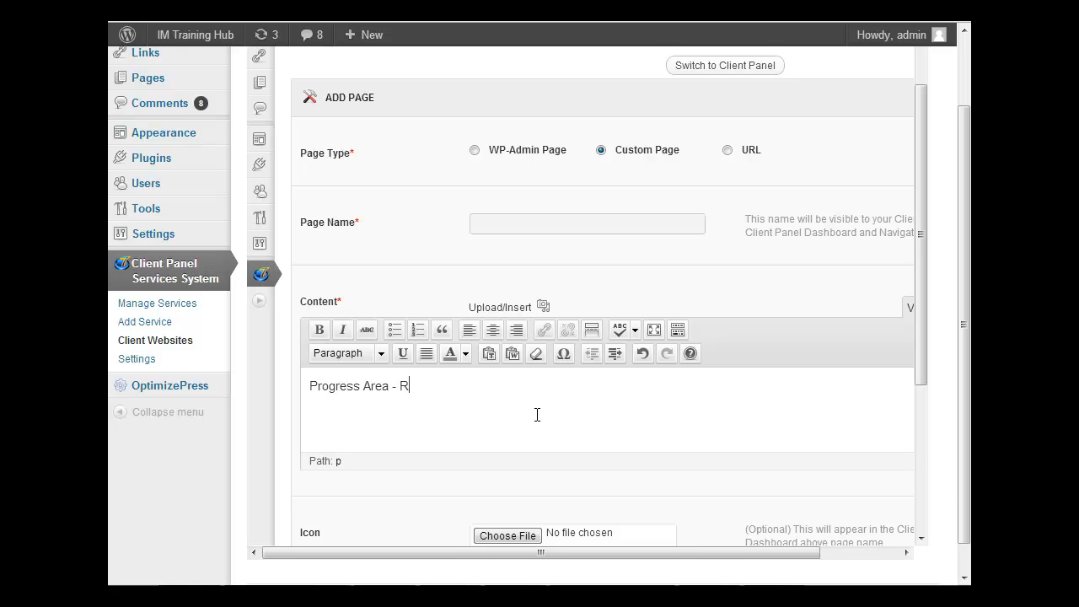
text(esources)
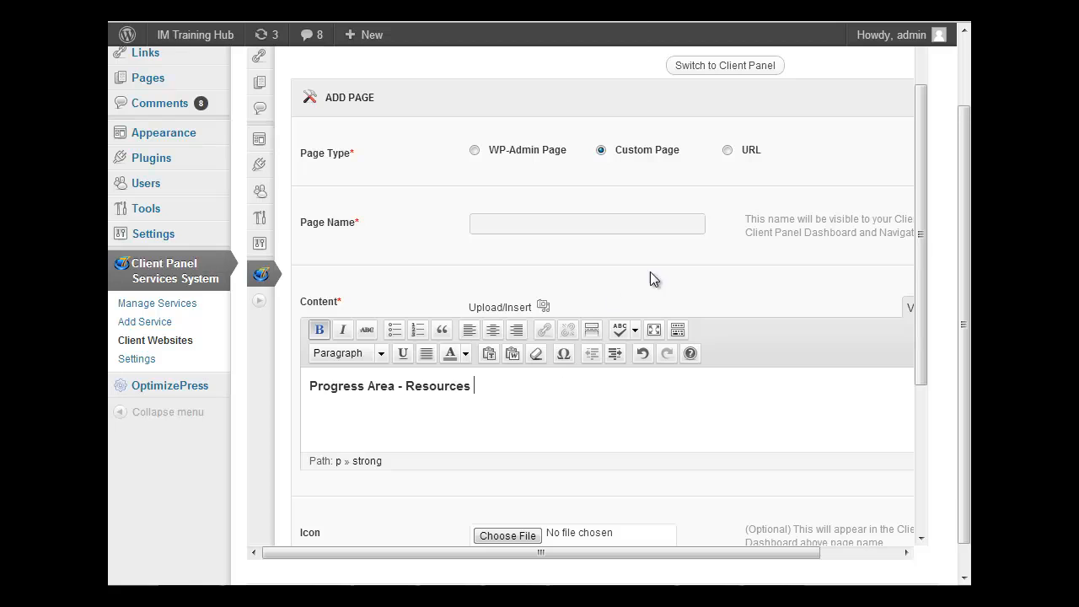
click(726, 148)
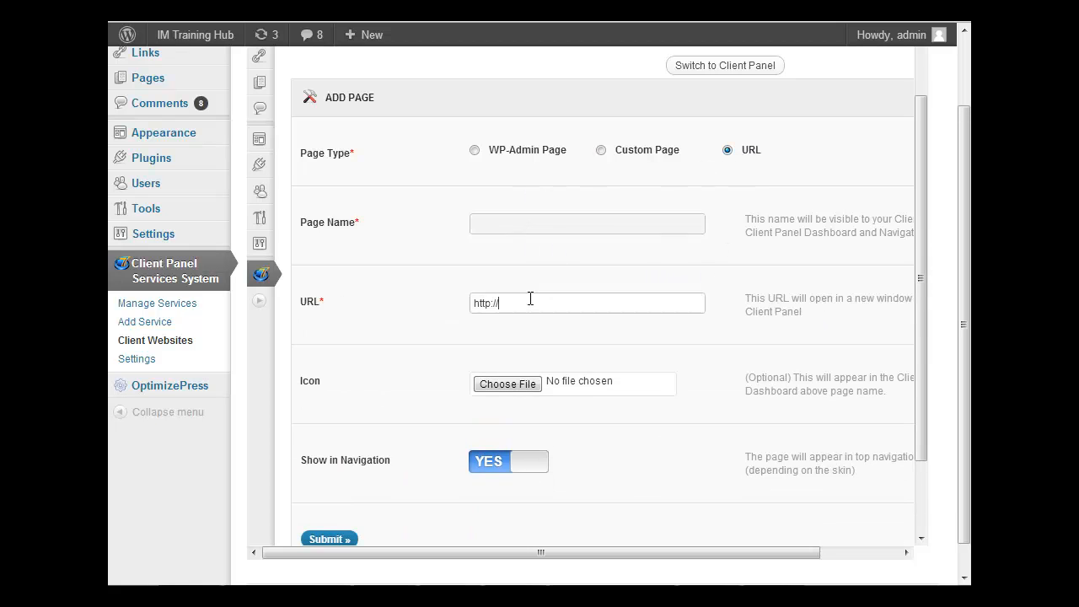
click(587, 222)
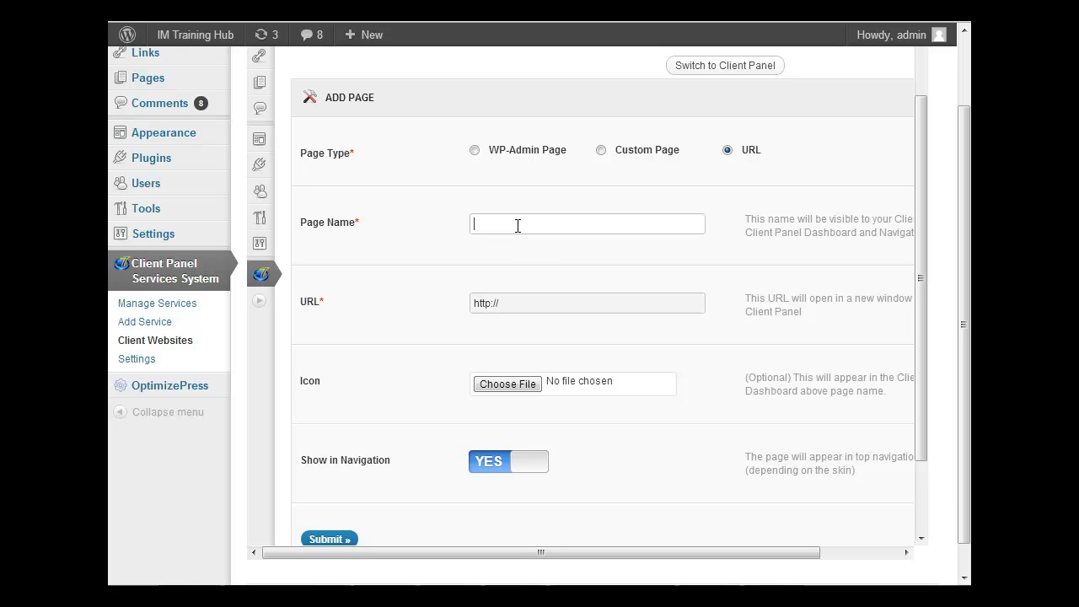
text(Free Website analysis)
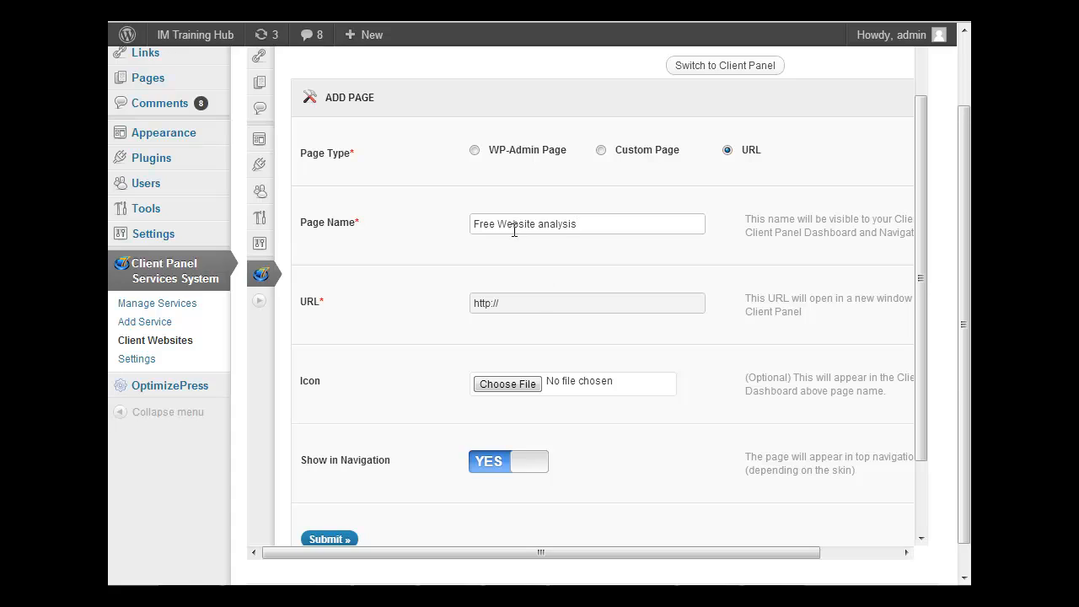
text(yoursite.com/anaylsis)
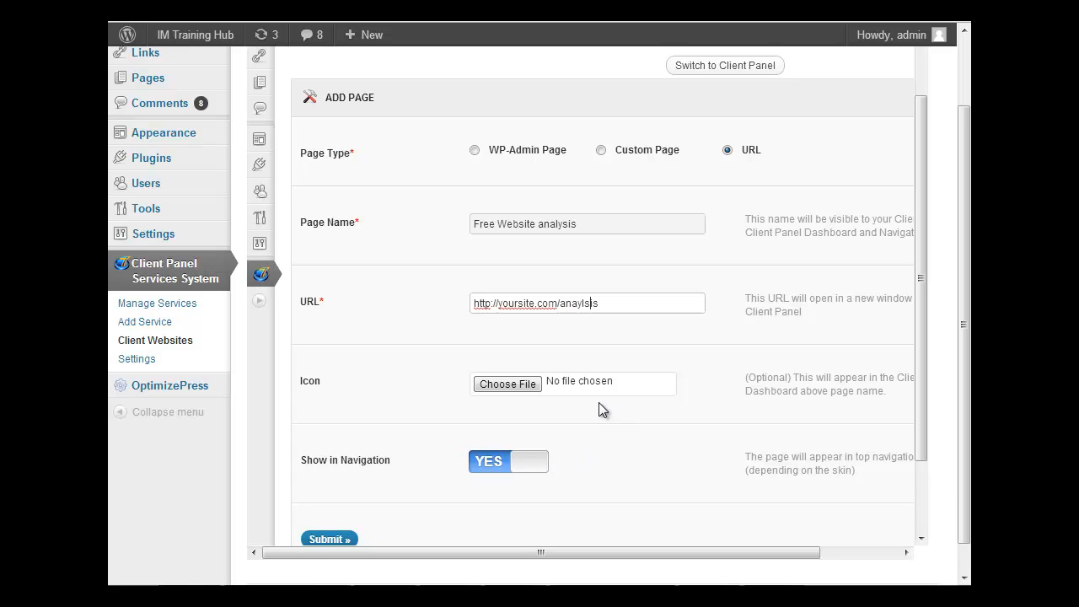
mouse_move(396, 270)
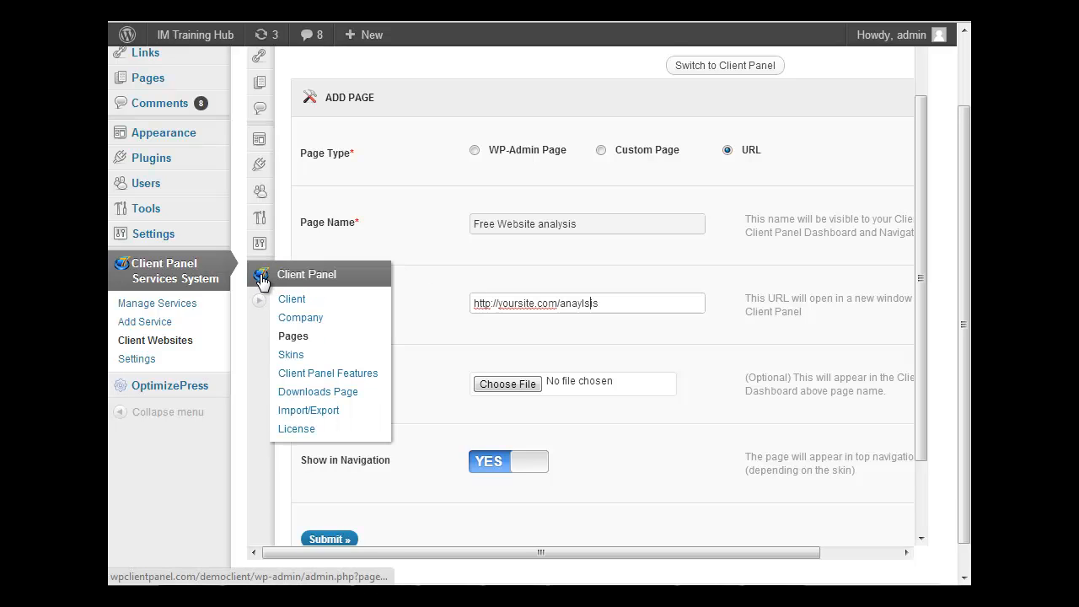
mouse_move(327, 373)
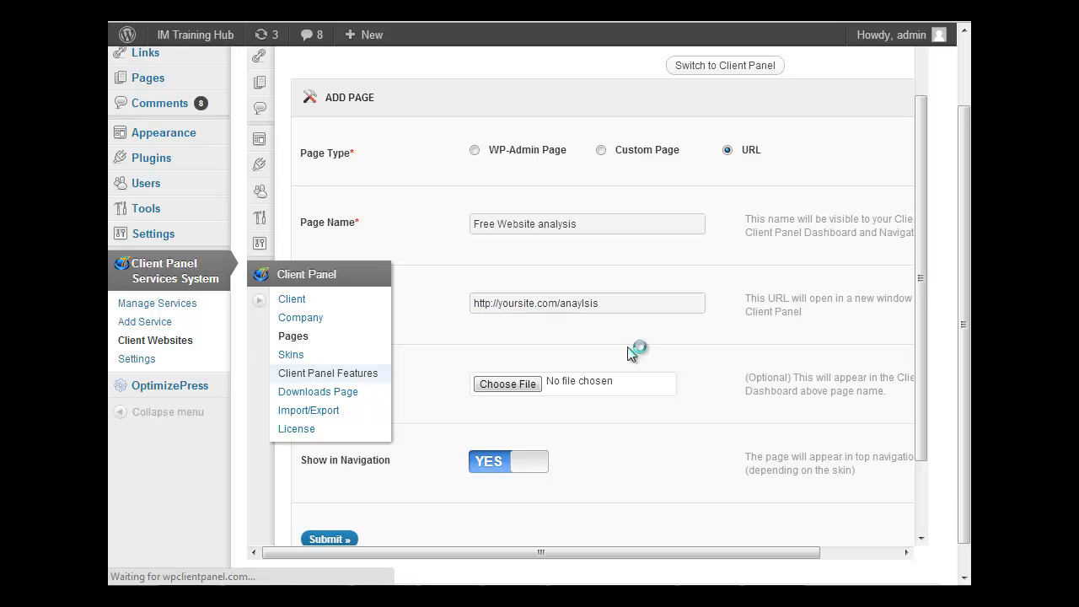
Review Client Panel Features toggles: Social, Services, Email Setup, Downloads on; GetResponse, MailChimp off.
click(327, 372)
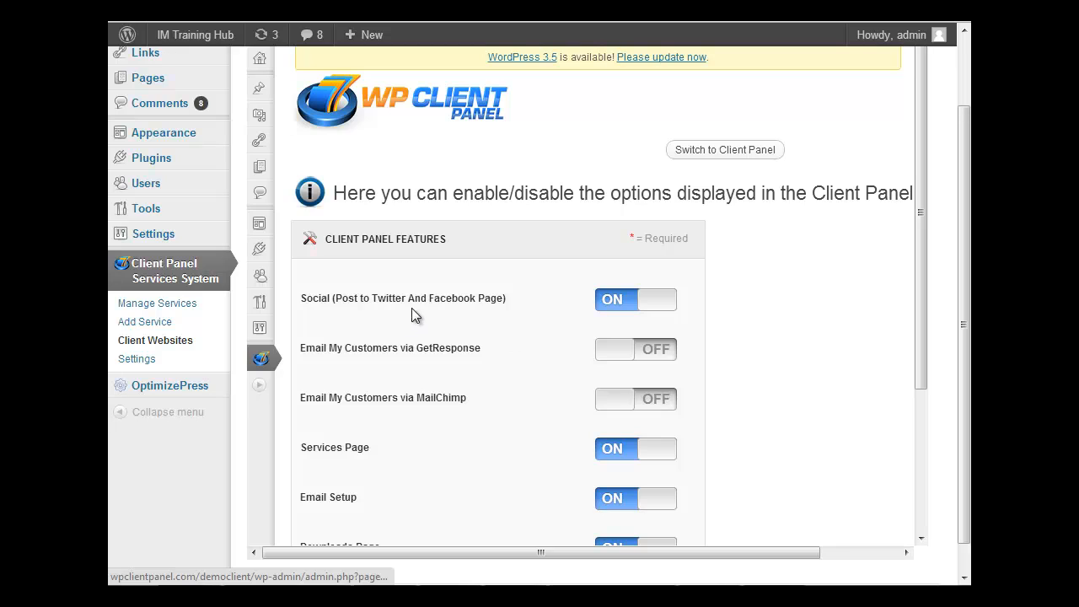
mouse_move(654, 307)
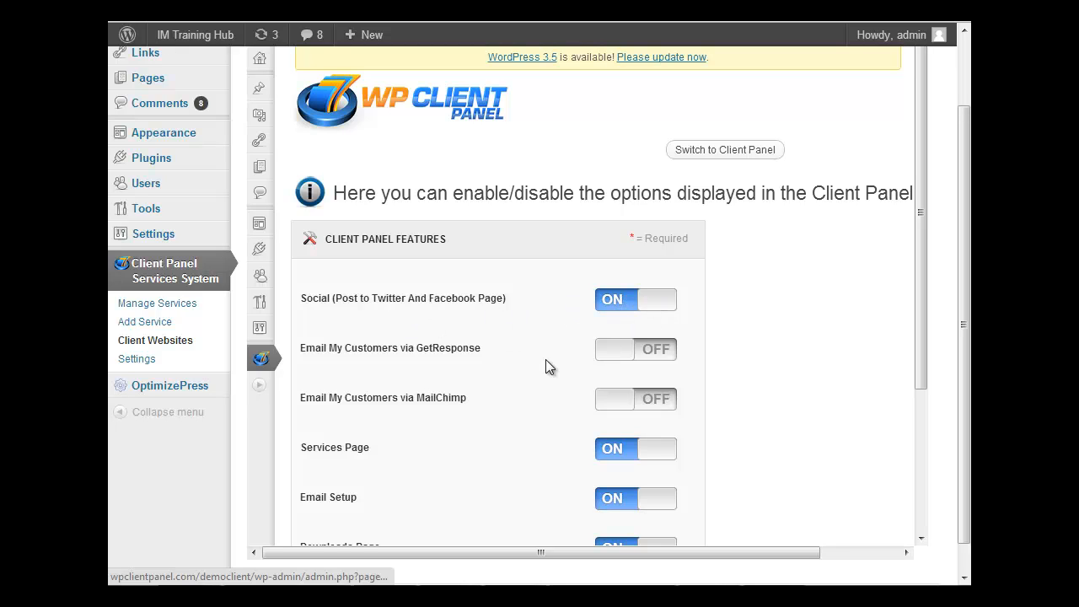
scroll(down, 3)
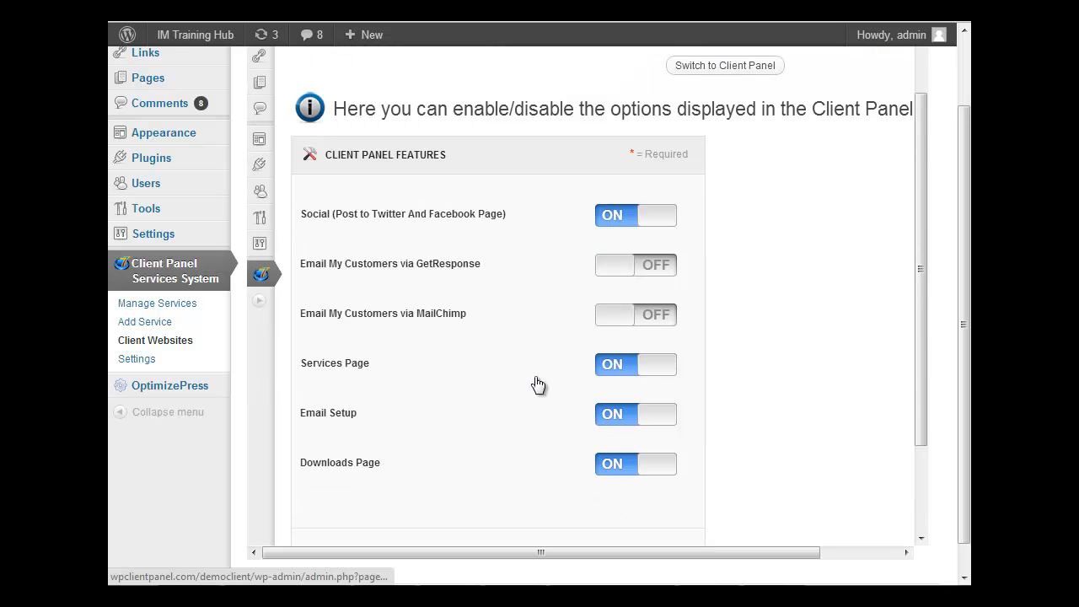
mouse_move(667, 378)
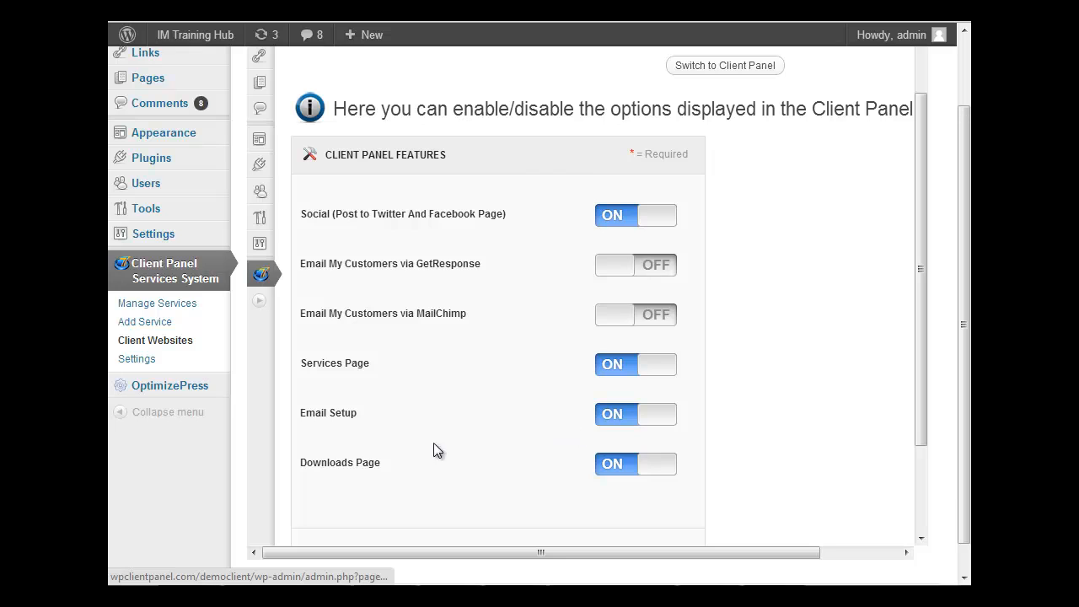
mouse_move(284, 280)
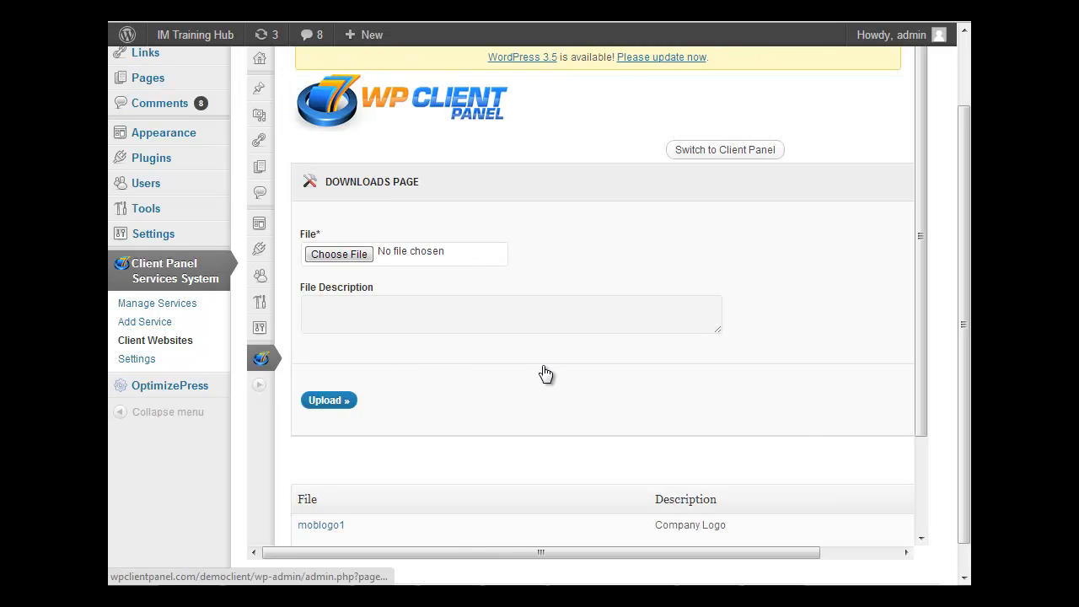
Scroll the Downloads Page to the uploaded file list showing moblogo1 as Company Logo.
scroll(down, 3)
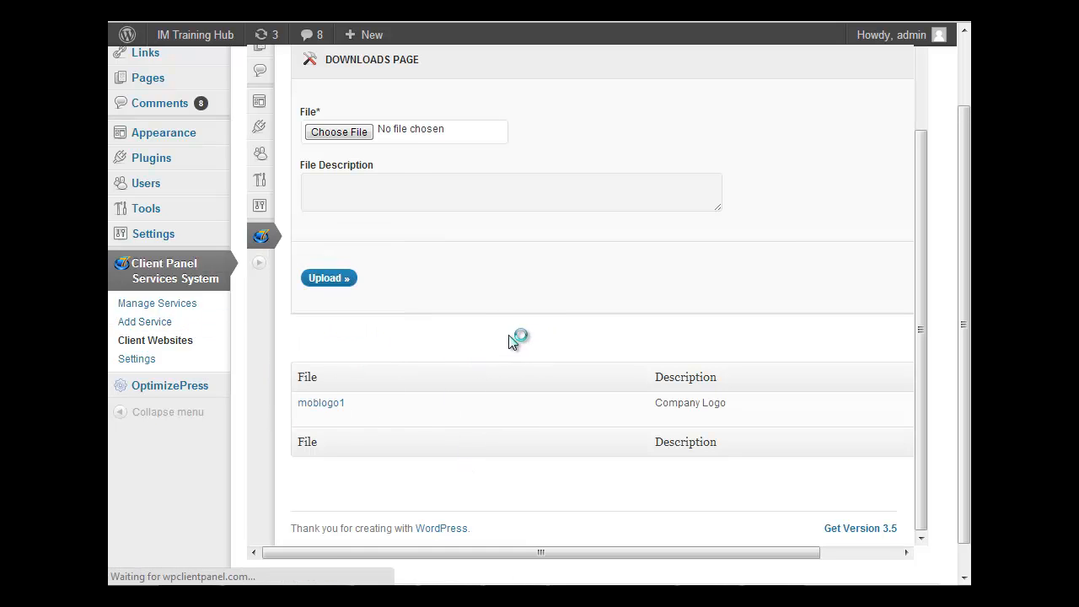
mouse_move(479, 344)
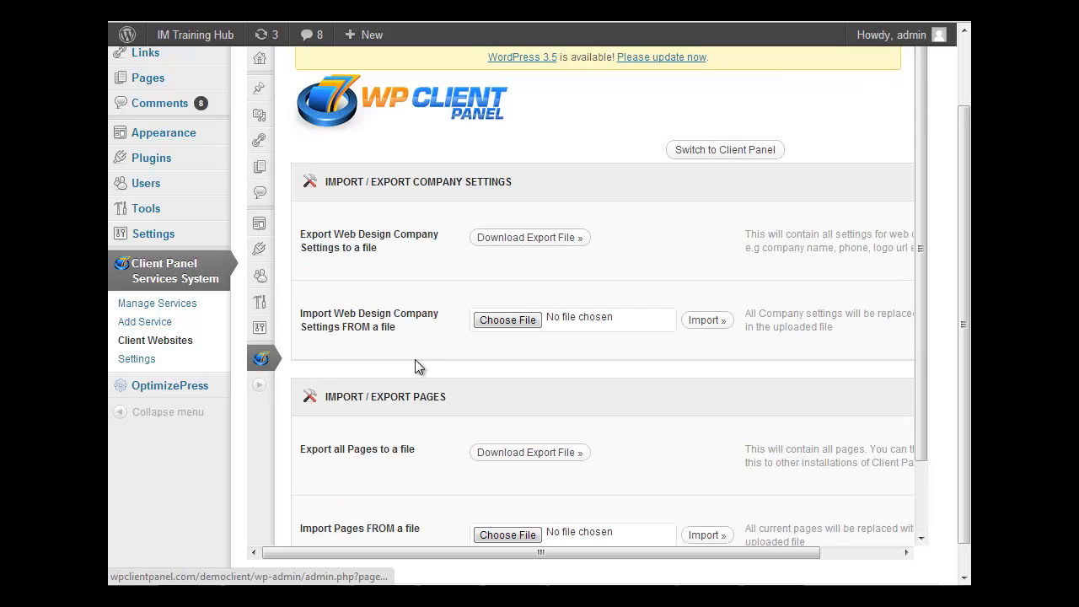
scroll(down, 3)
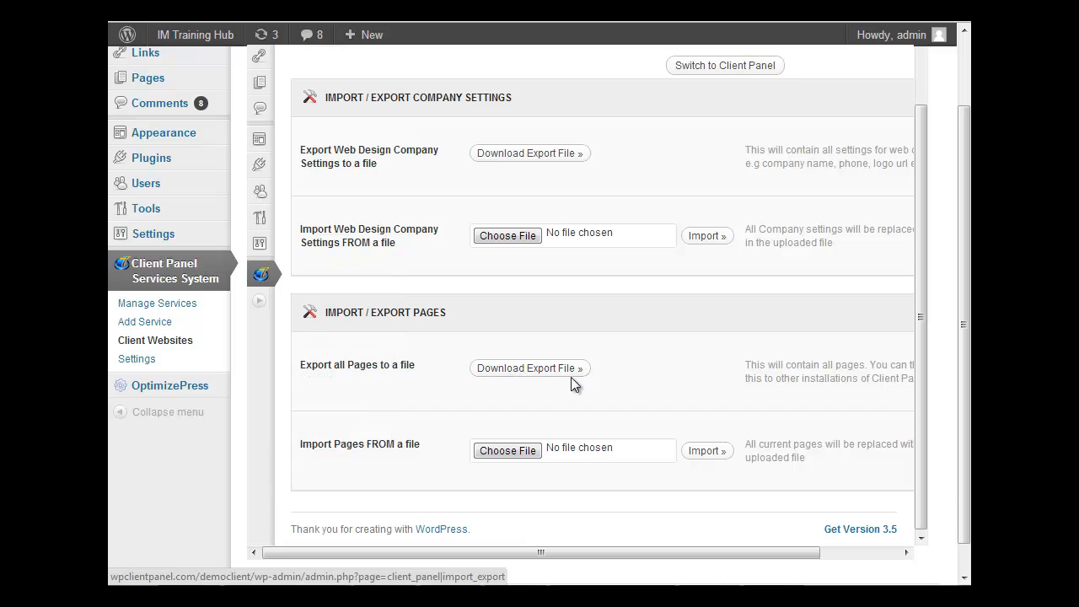
mouse_move(506, 450)
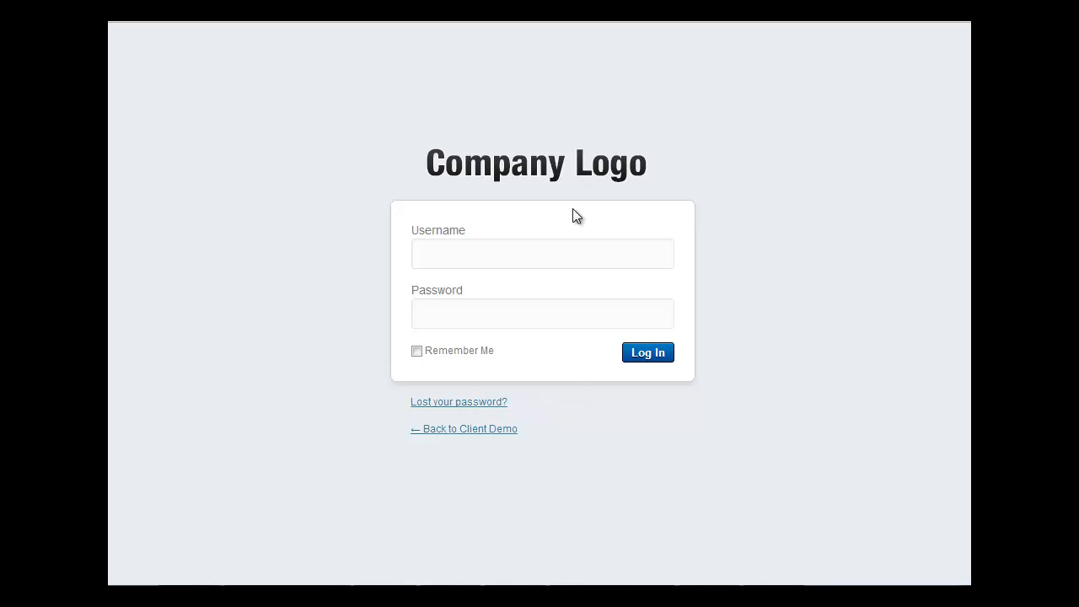
Enter the demo username and password and log in to the client dashboard.
click(543, 253)
text(demo)
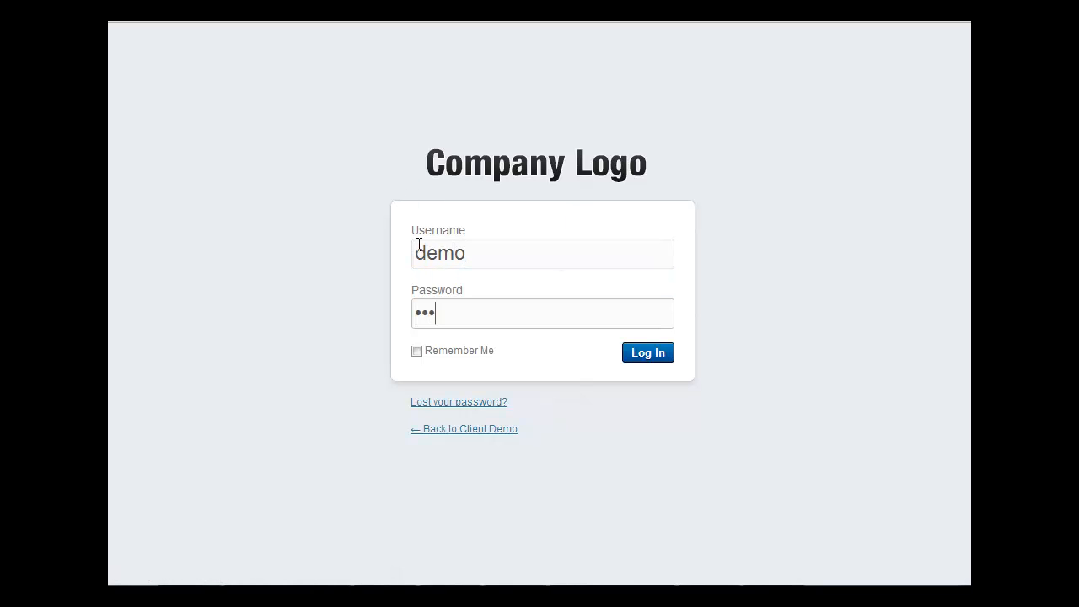
text(•)
text(wpclientpanel.com/democlient/l)
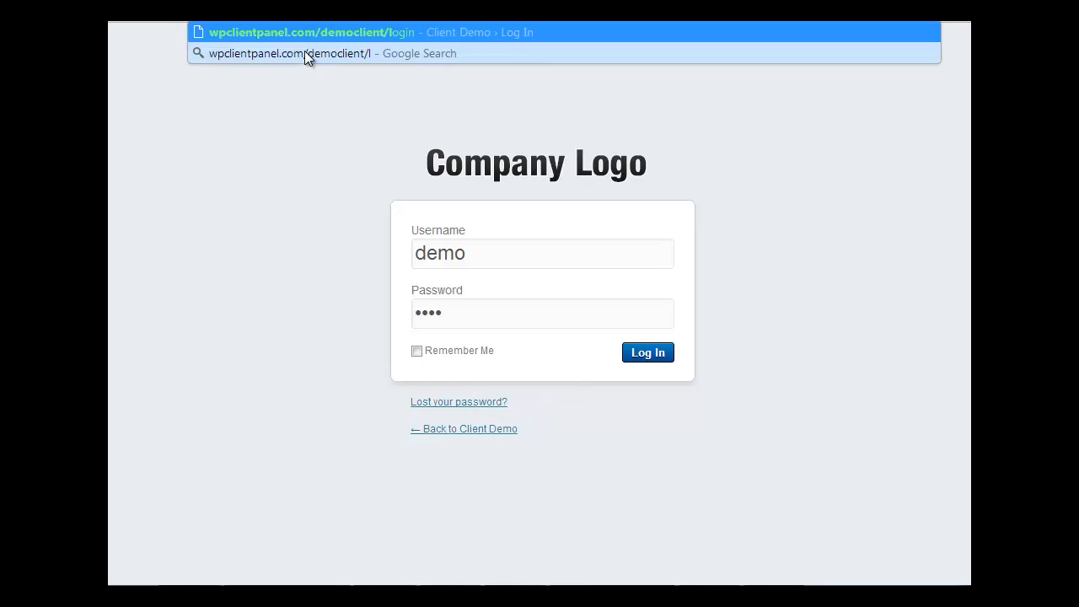
text(ogin)
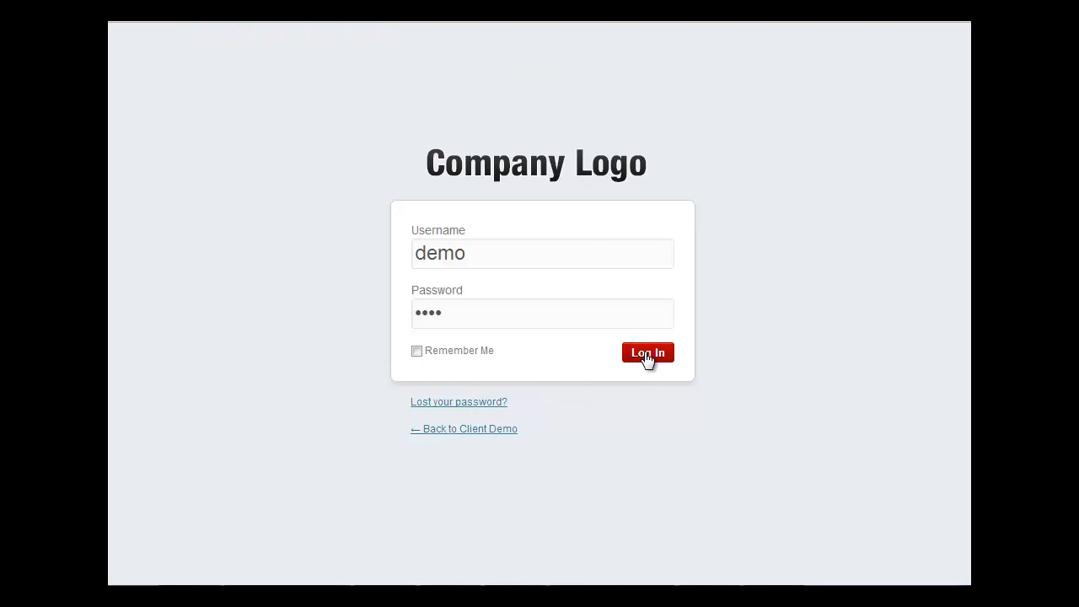
click(647, 352)
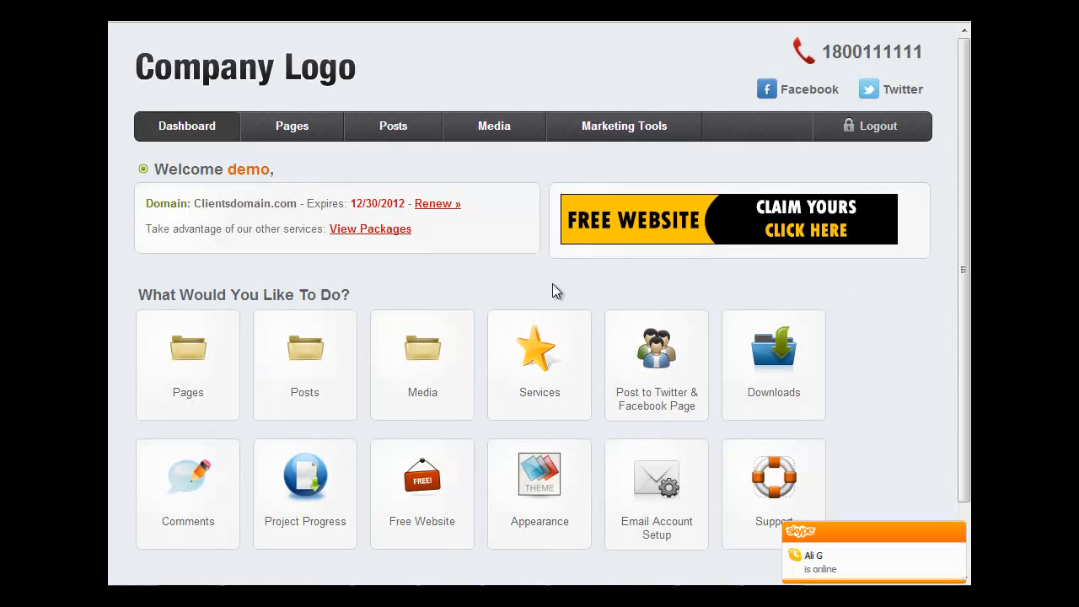
mouse_move(659, 243)
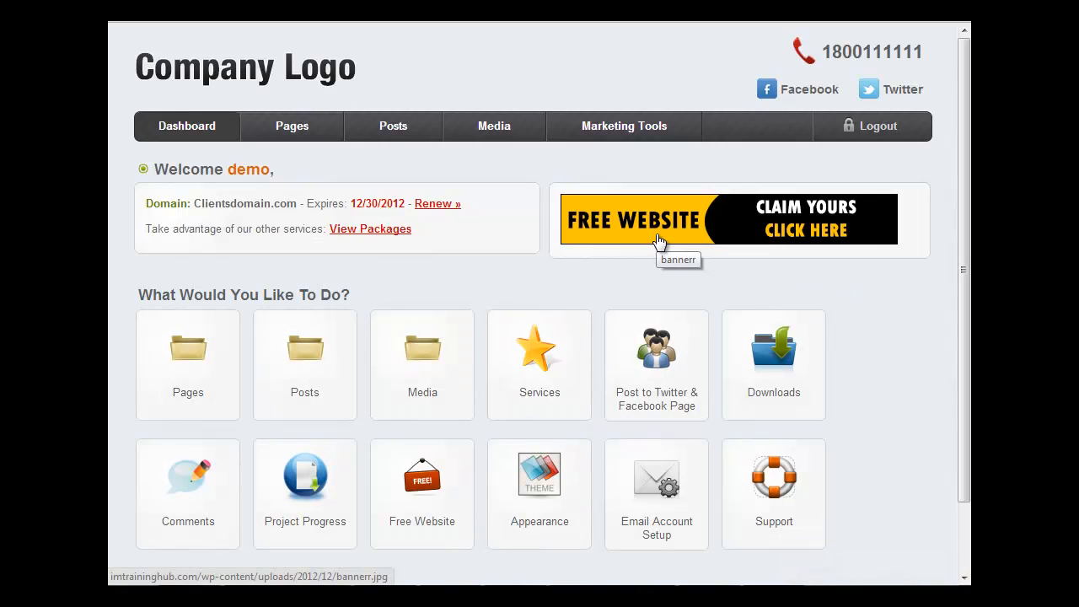
mouse_move(553, 212)
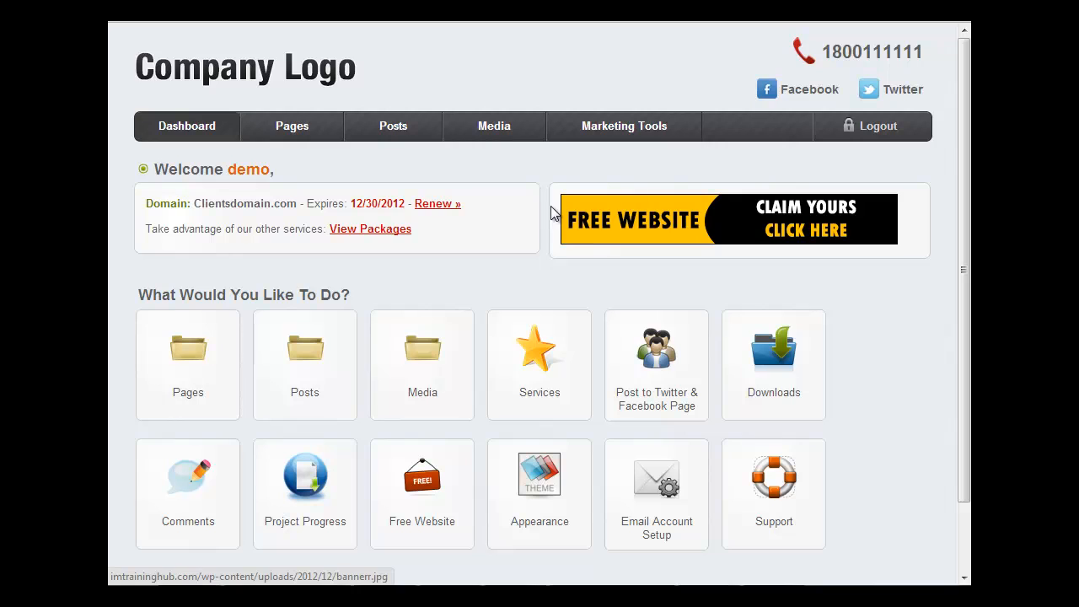
mouse_move(620, 344)
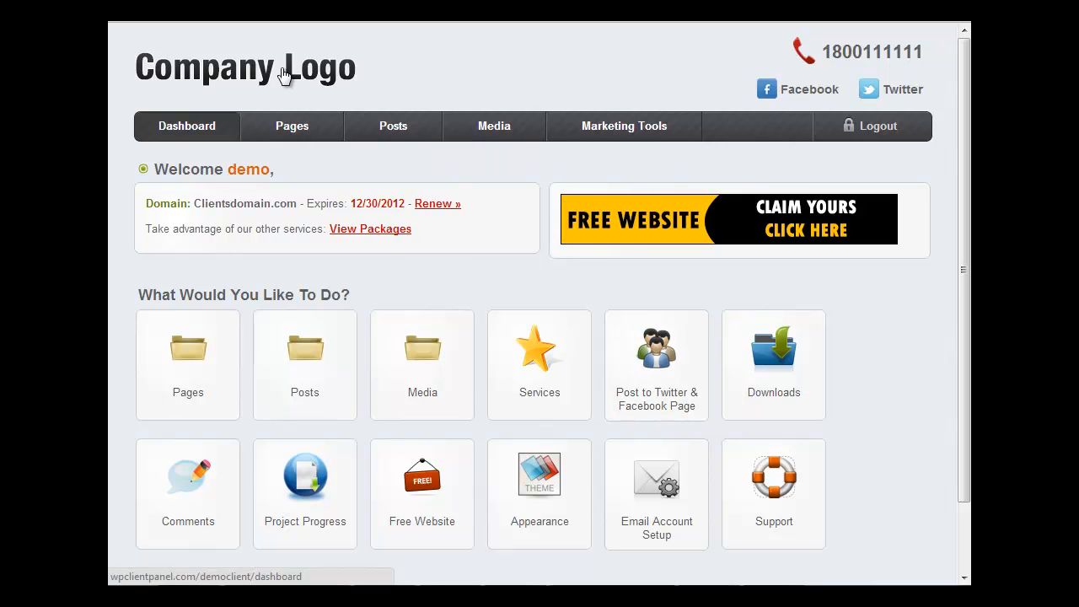
mouse_move(790, 89)
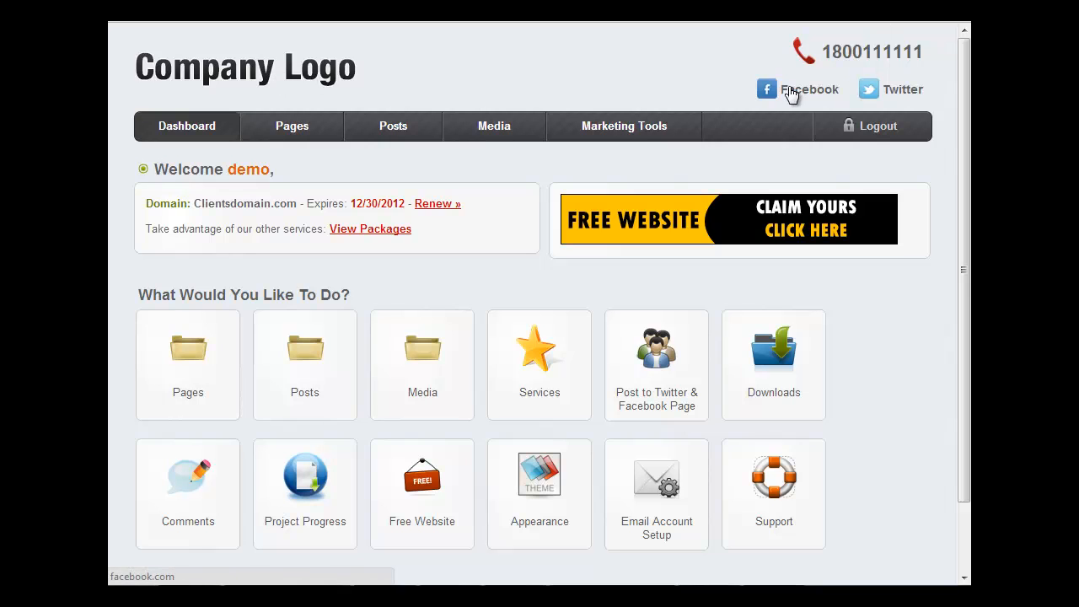
scroll(down, 3)
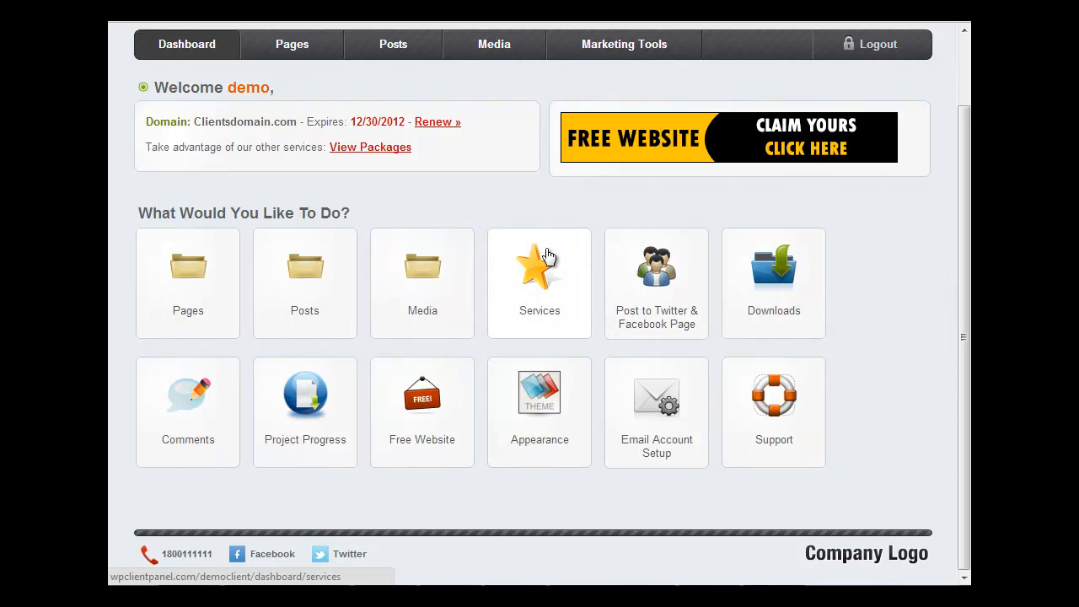
mouse_move(656, 317)
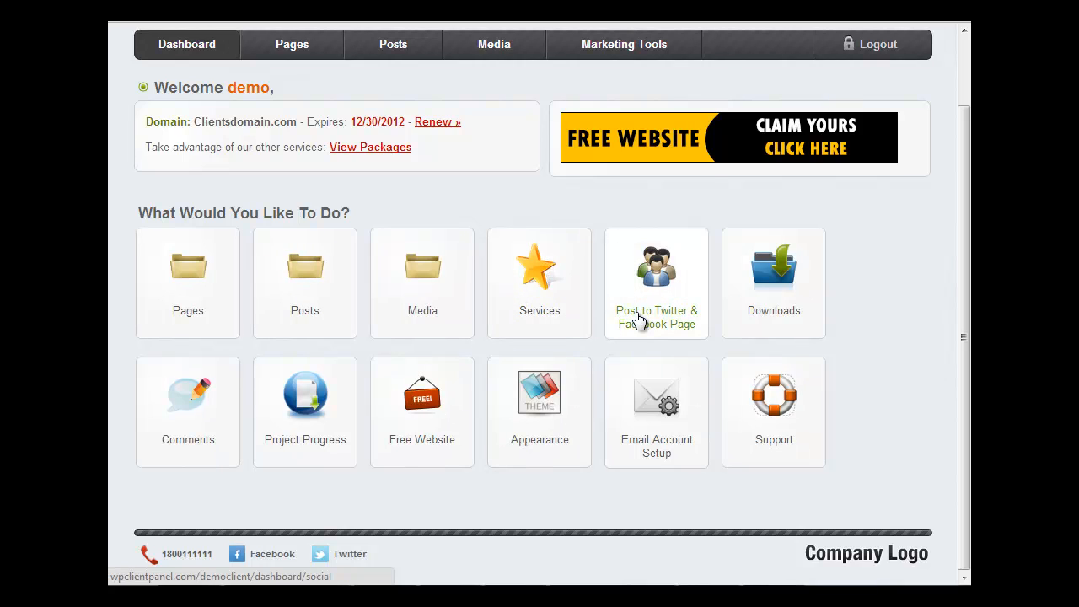
Post a 'Hello Everyone' Facebook status, confirm success, and move to the Twitter status field.
click(656, 283)
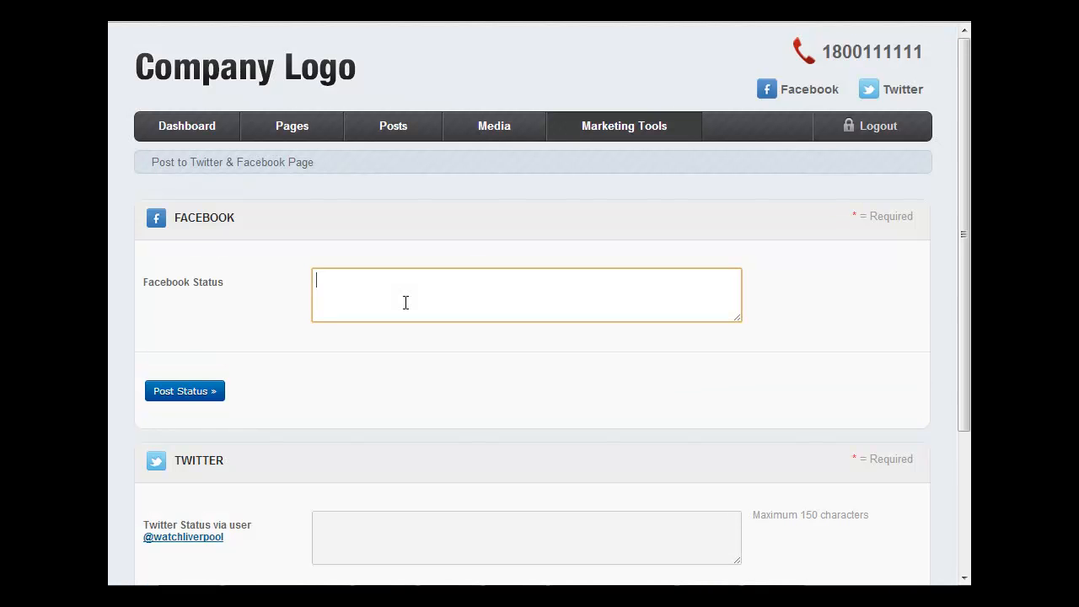
text(Hel)
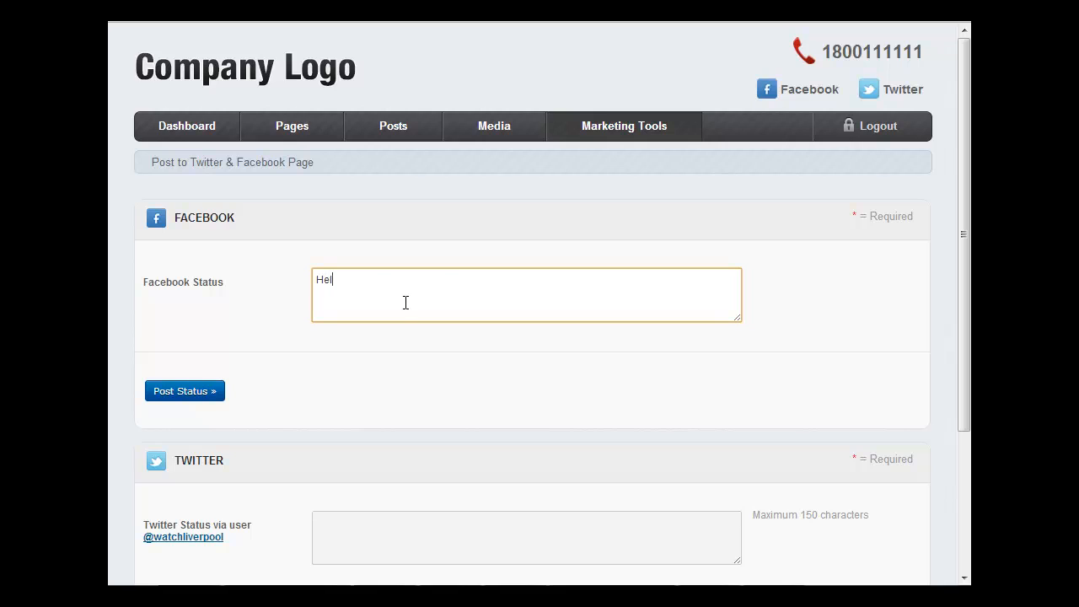
text(lo Everyone)
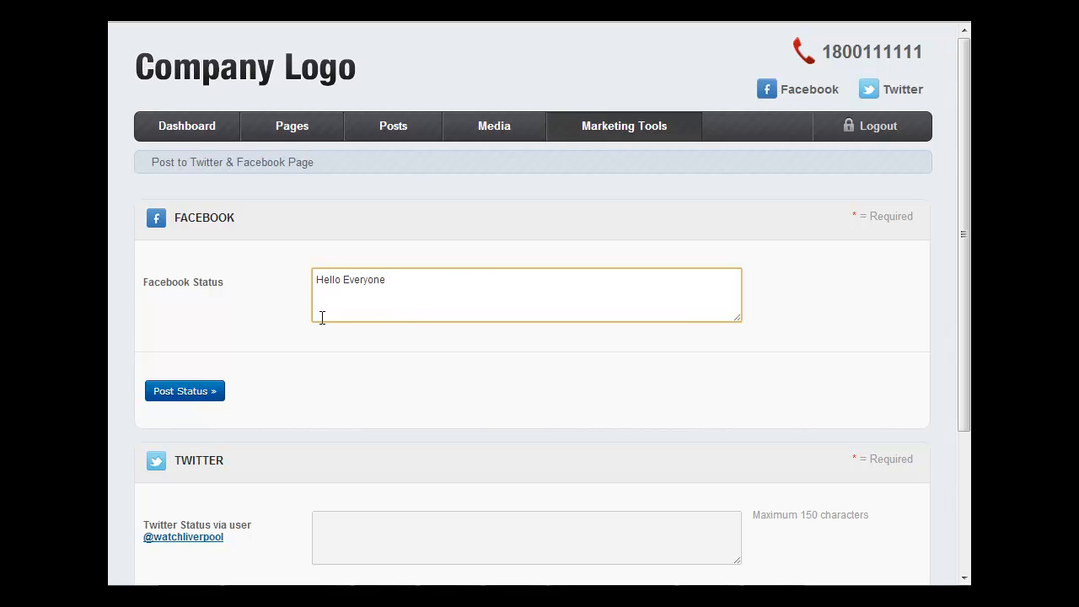
click(186, 391)
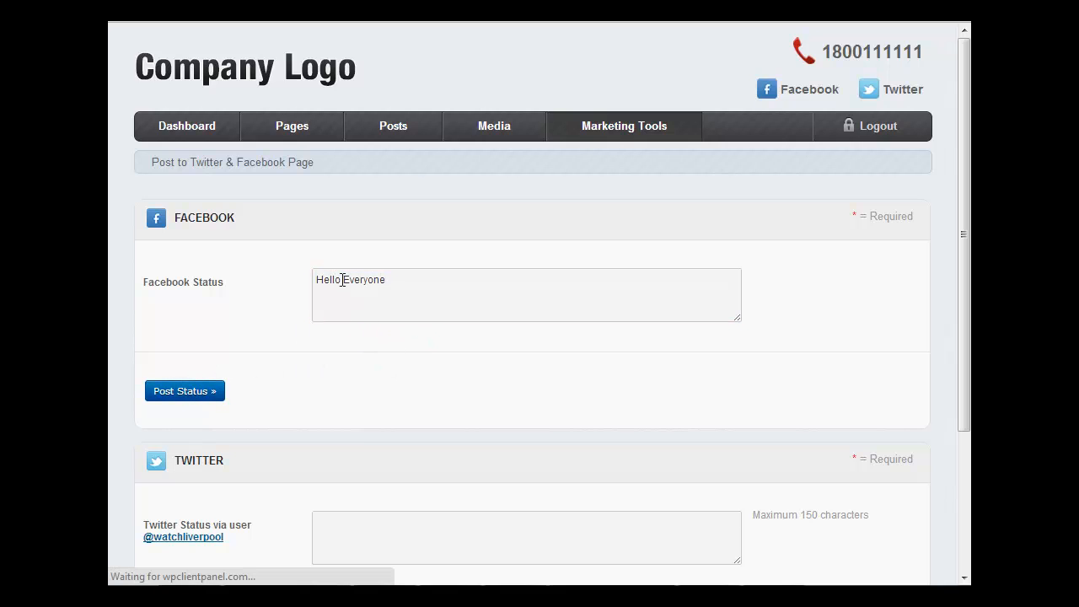
click(184, 391)
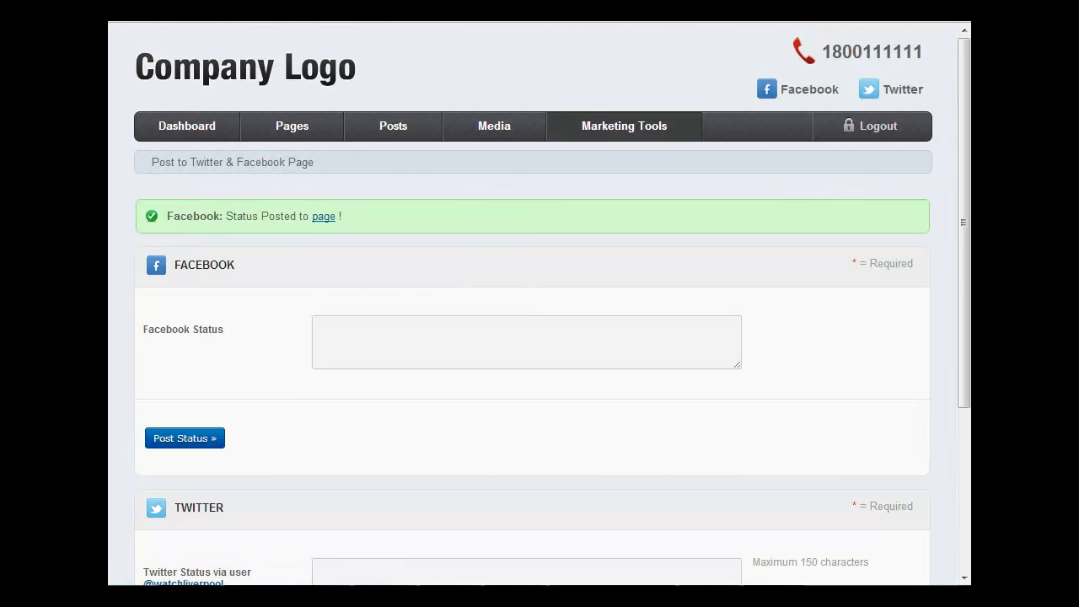
click(324, 216)
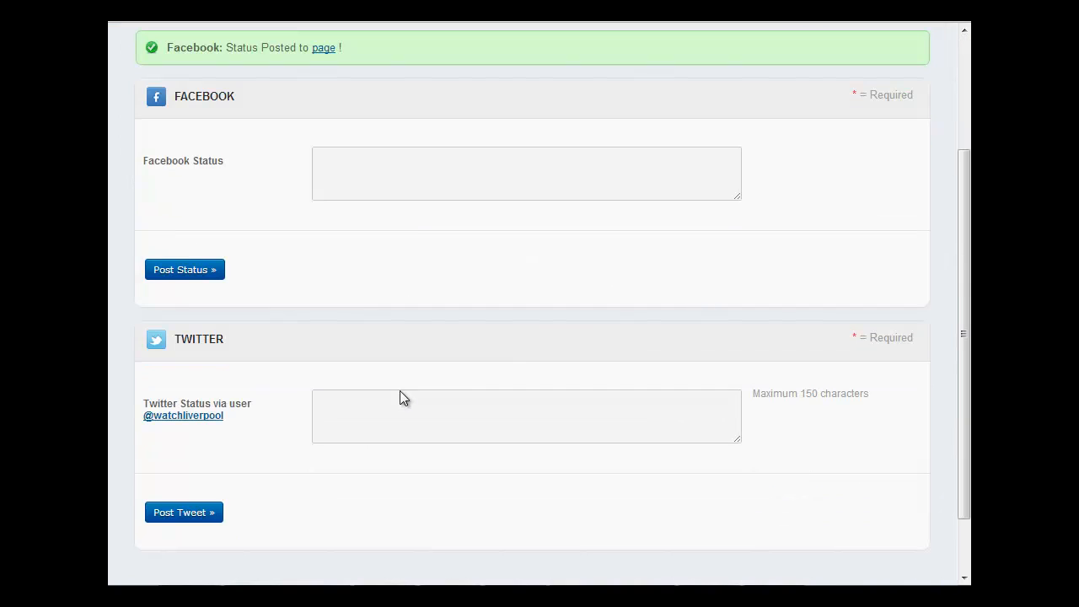
click(526, 415)
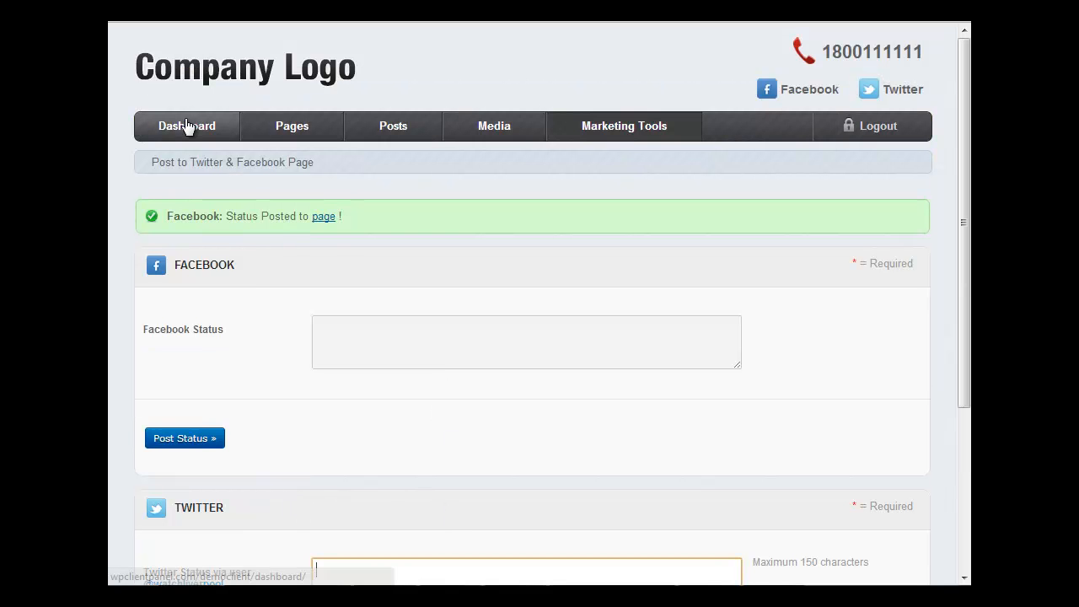
Return to the client dashboard from the top menu.
click(186, 125)
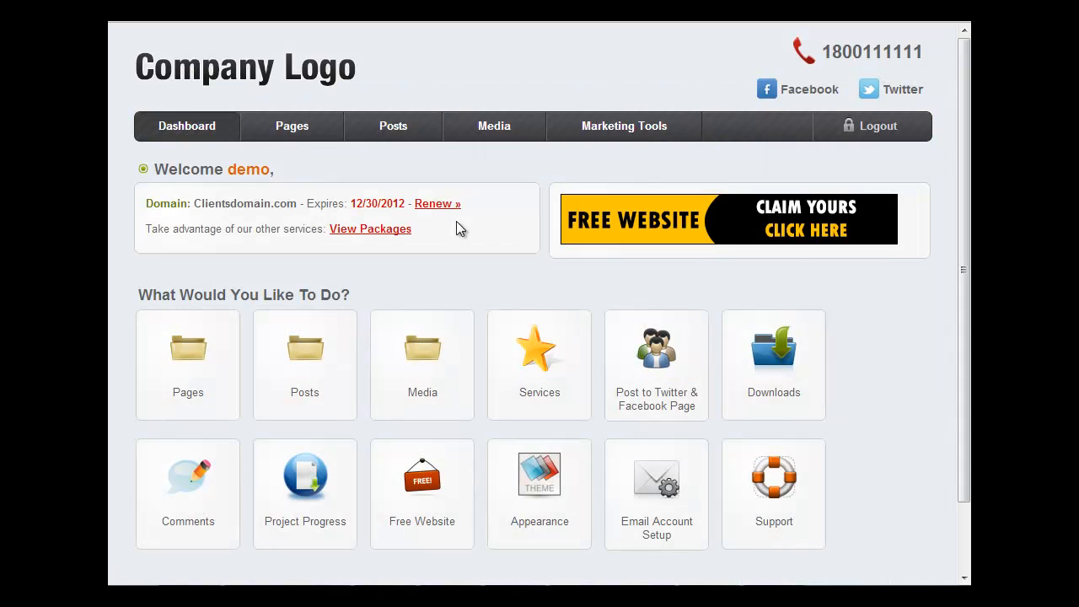
mouse_move(404, 245)
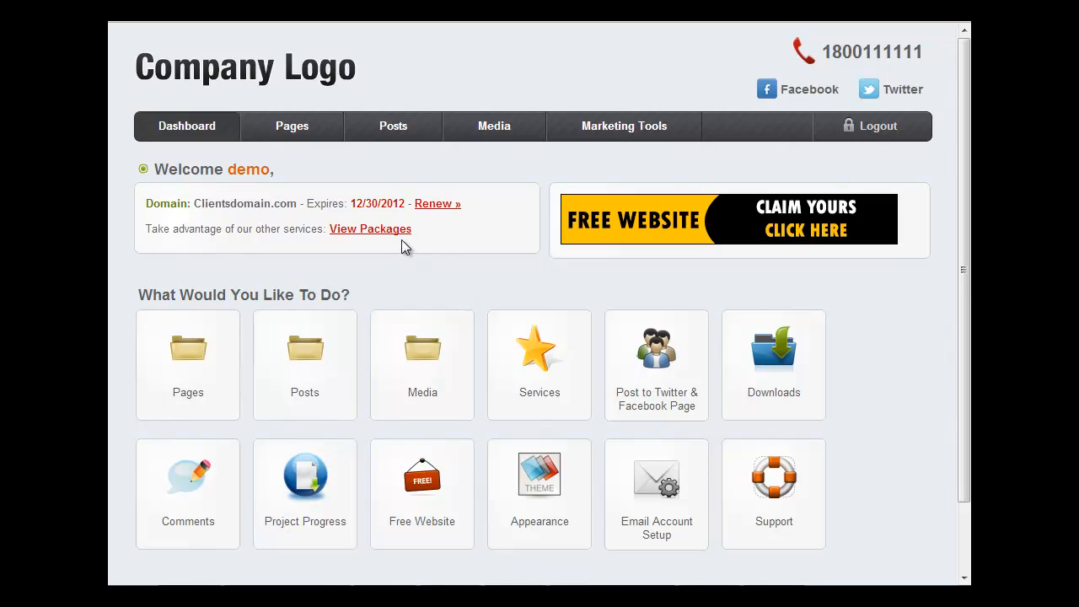
mouse_move(512, 290)
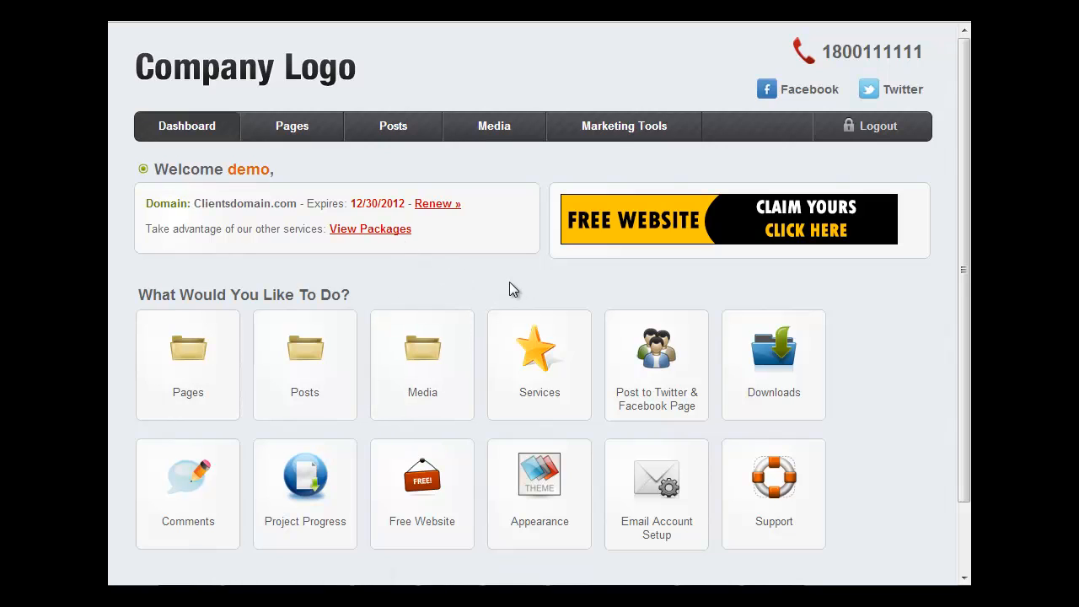
mouse_move(526, 297)
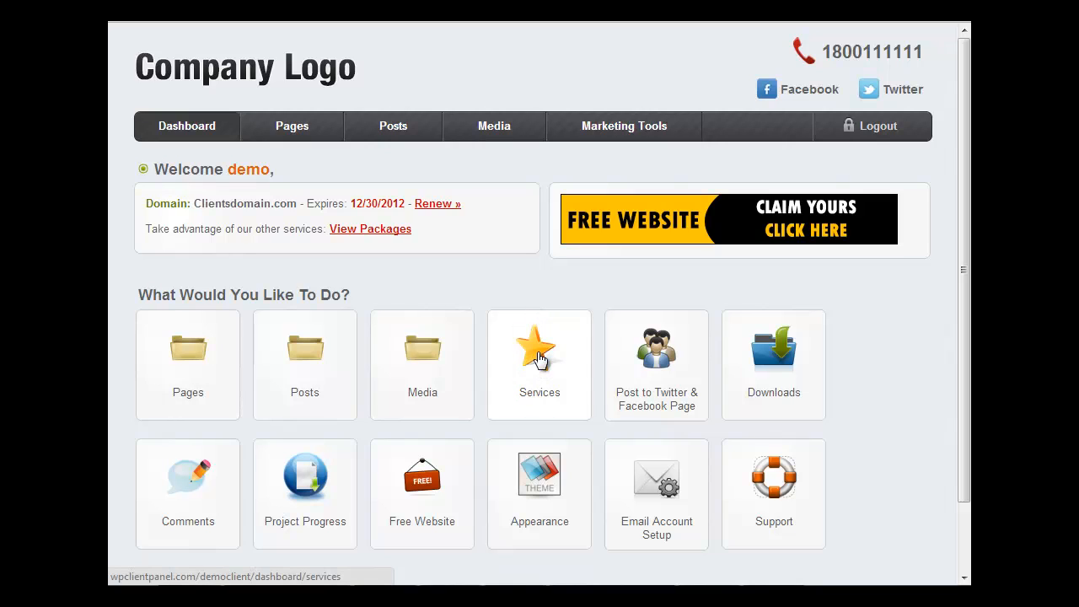
mouse_move(519, 337)
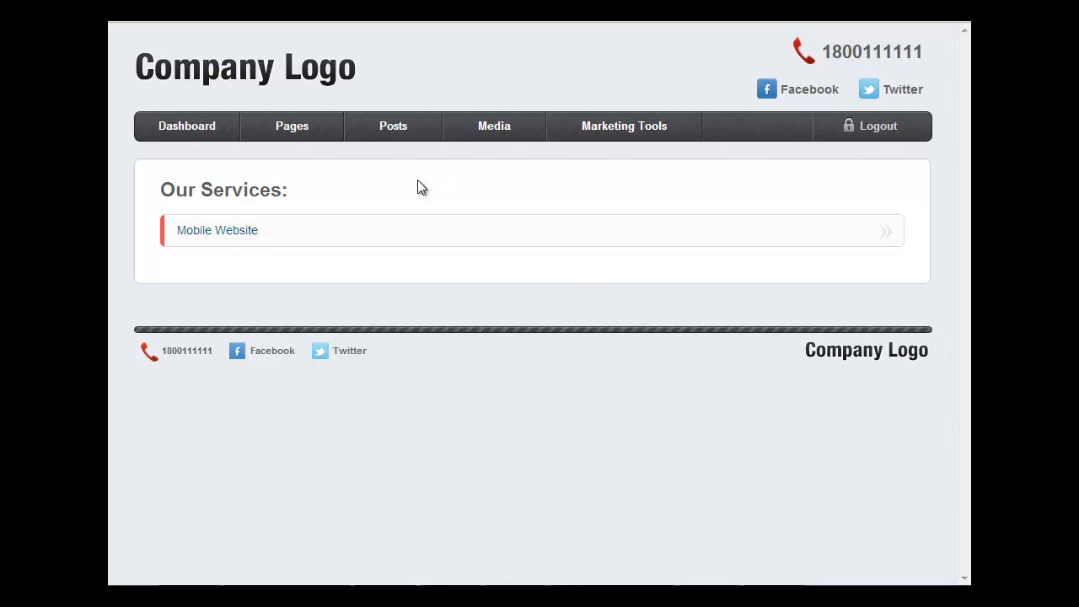
mouse_move(234, 236)
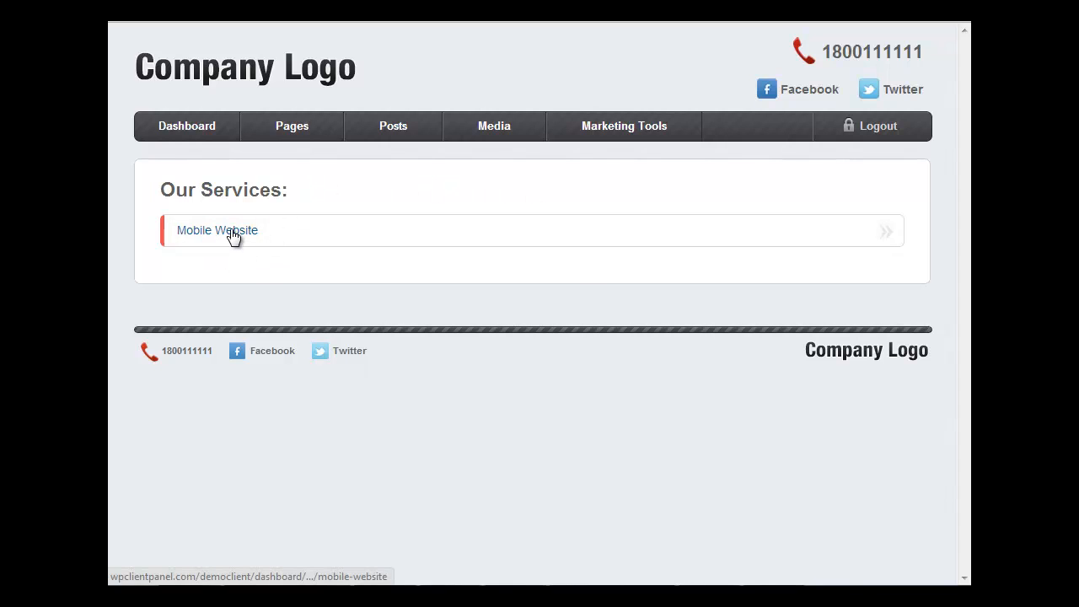
View the Mobile Website service page and its Basic and Advanced package pricing table.
click(216, 229)
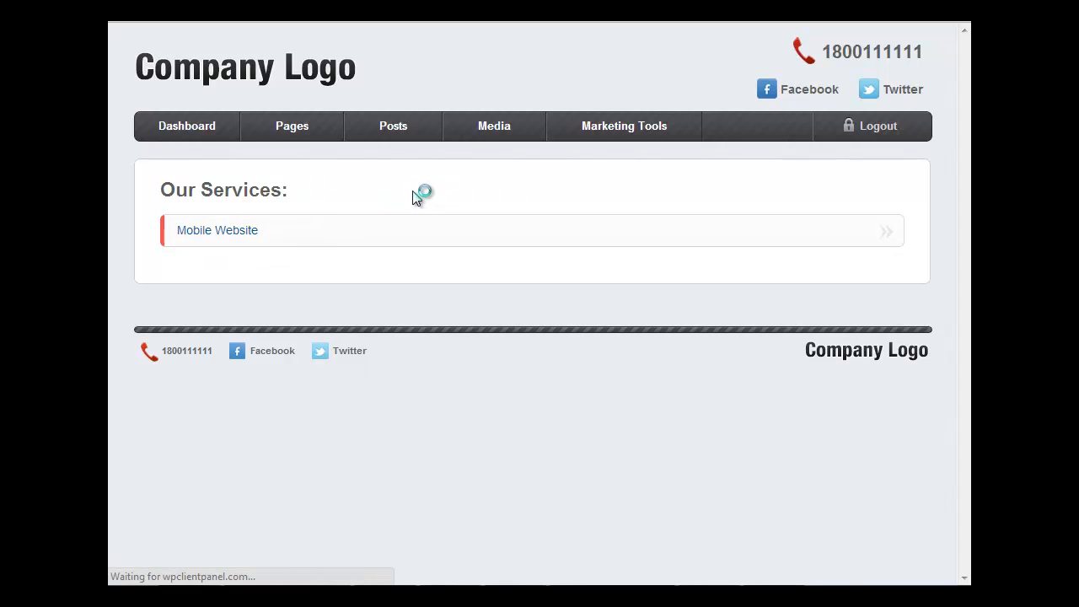
click(216, 229)
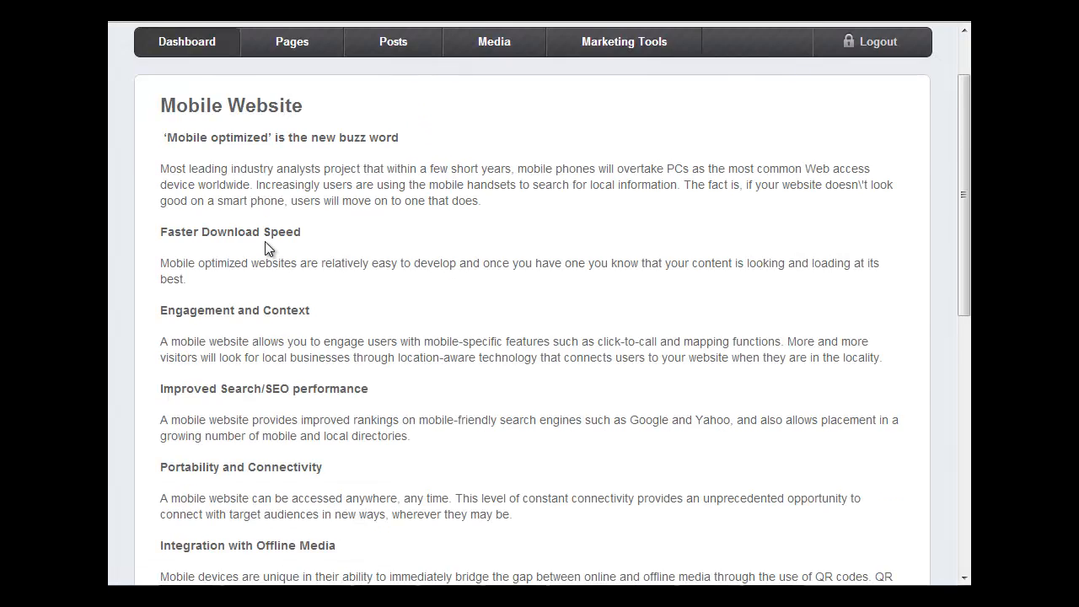
scroll(down, 3)
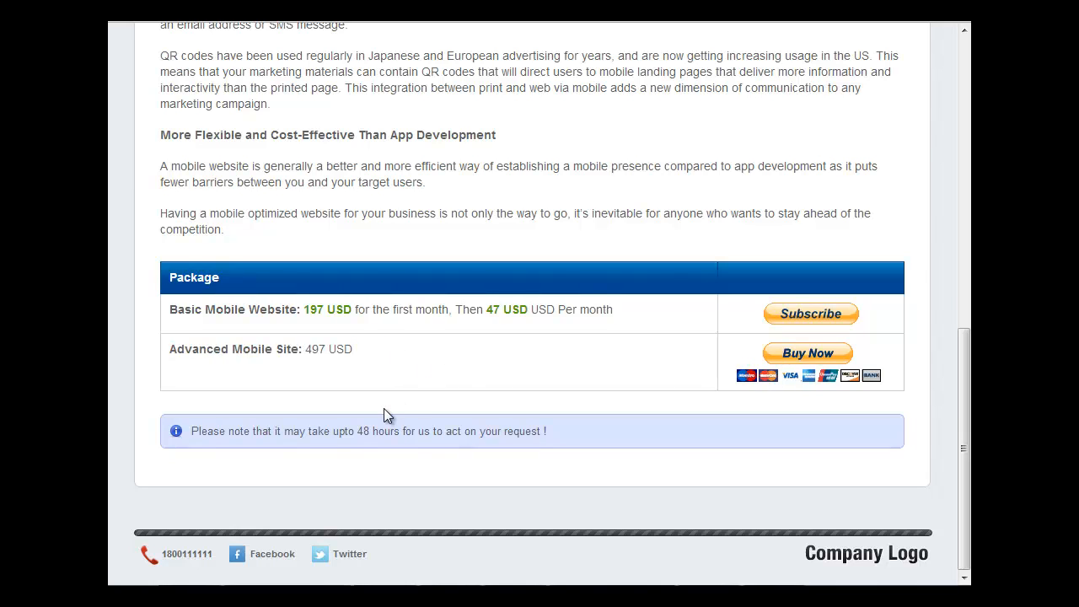
mouse_move(367, 415)
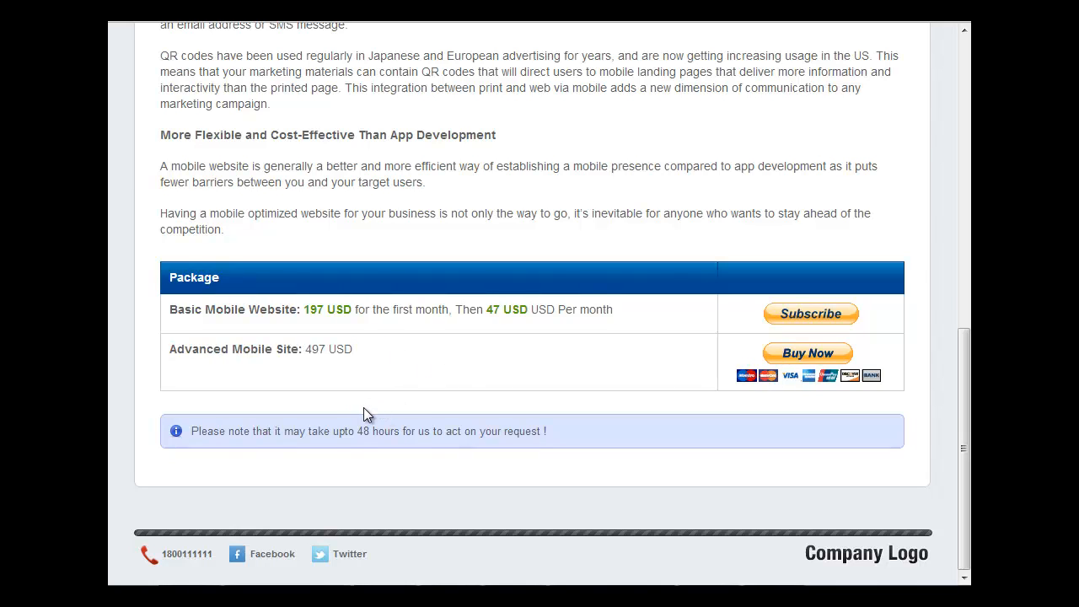
mouse_move(378, 396)
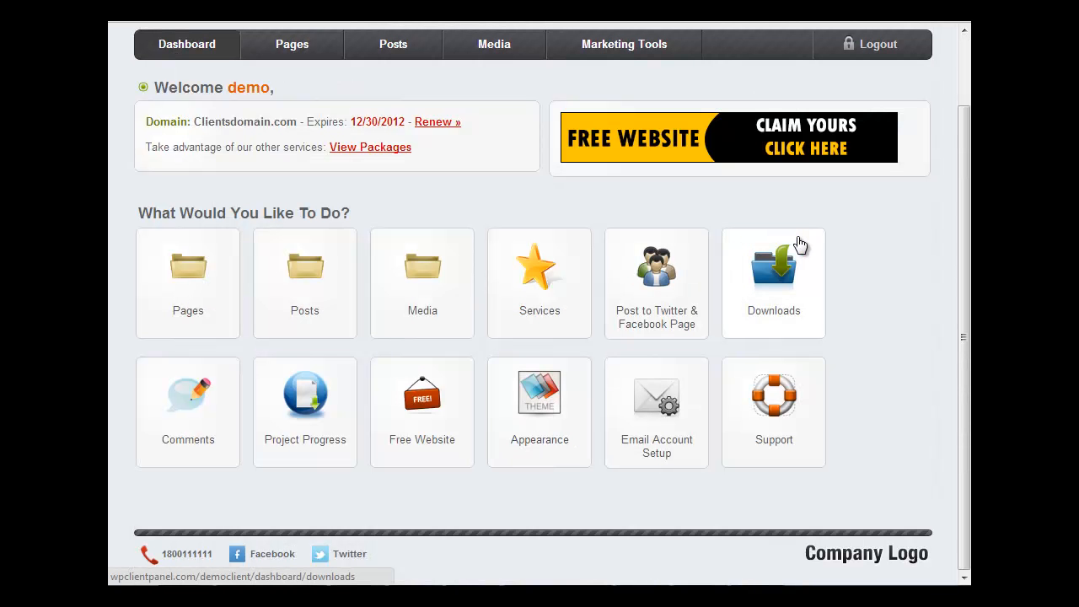
click(773, 283)
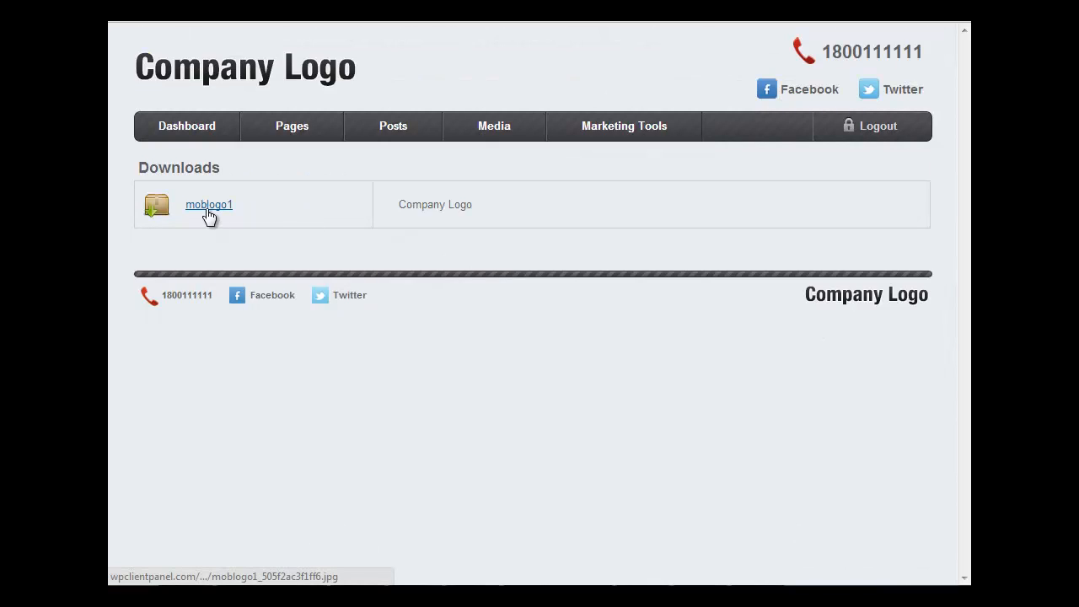
mouse_move(267, 271)
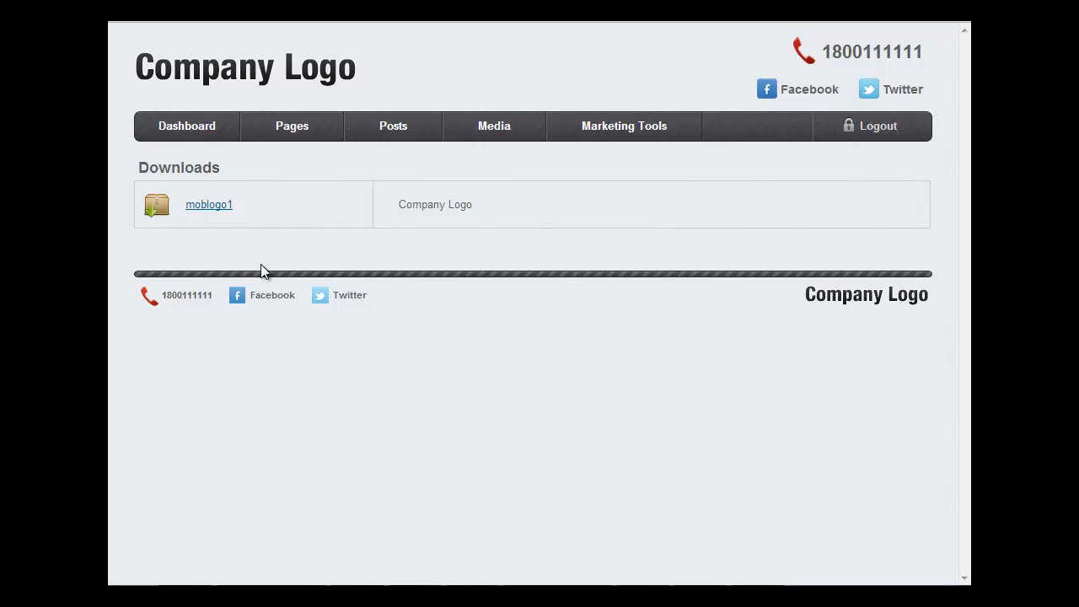
mouse_move(273, 212)
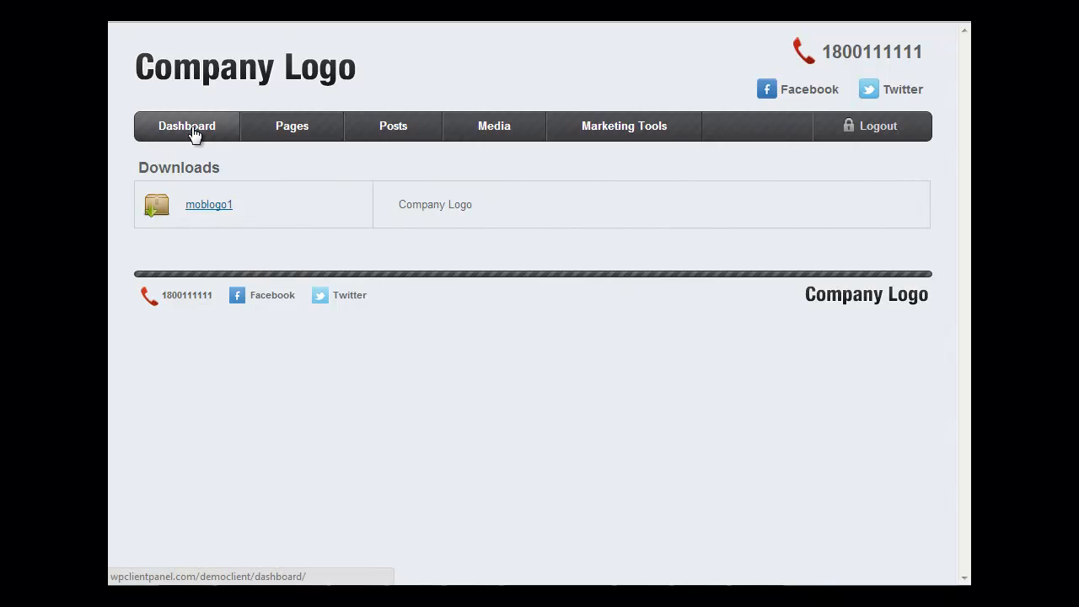
click(185, 125)
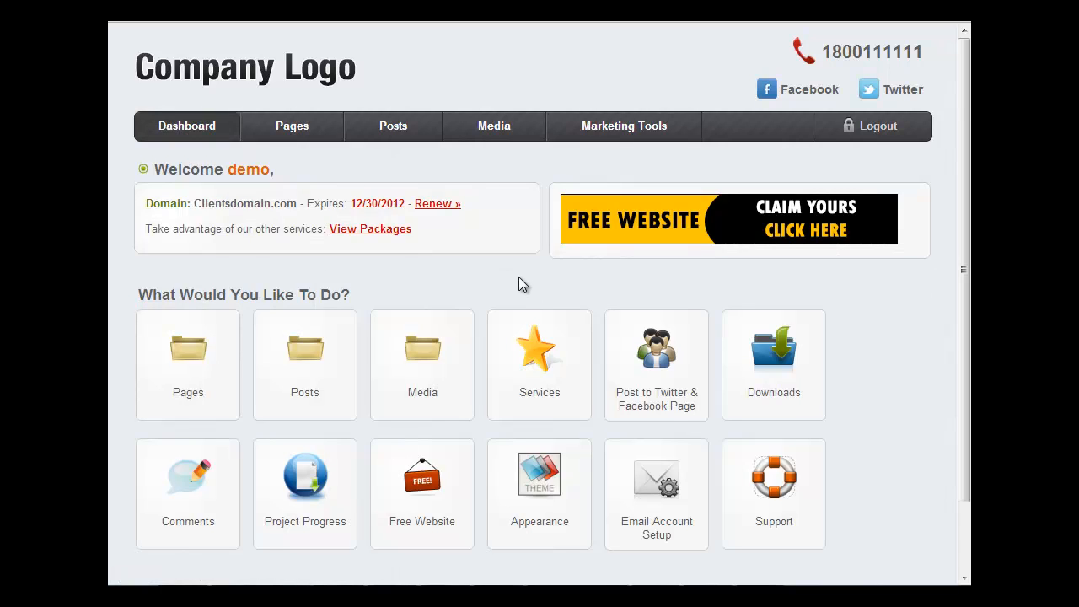
Reach the Manage Themes page showing Twenty Eleven 1.3 as the current theme.
scroll(down, 3)
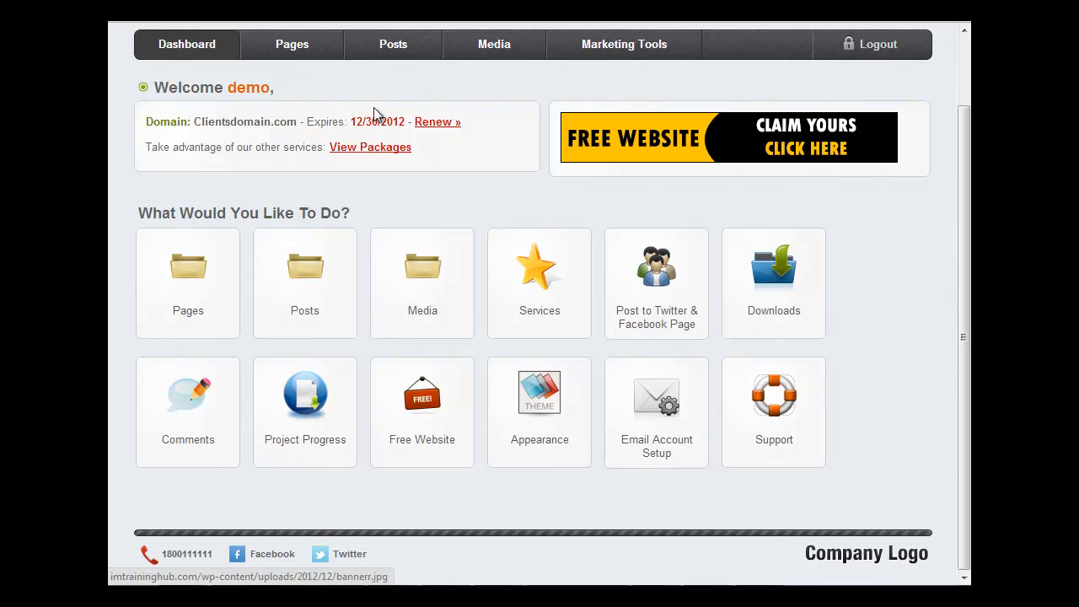
click(539, 392)
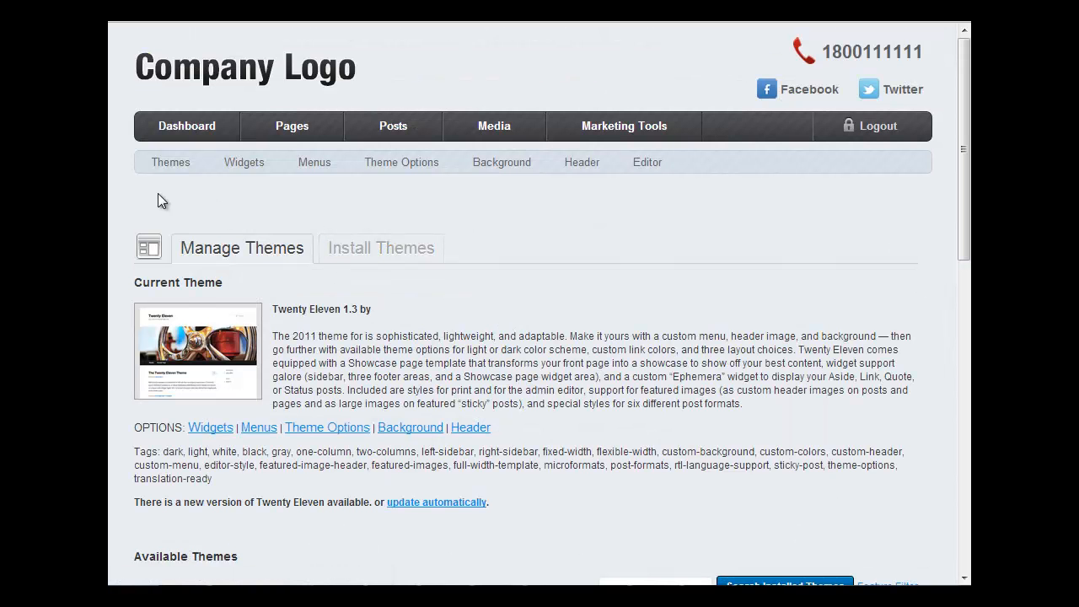
mouse_move(570, 219)
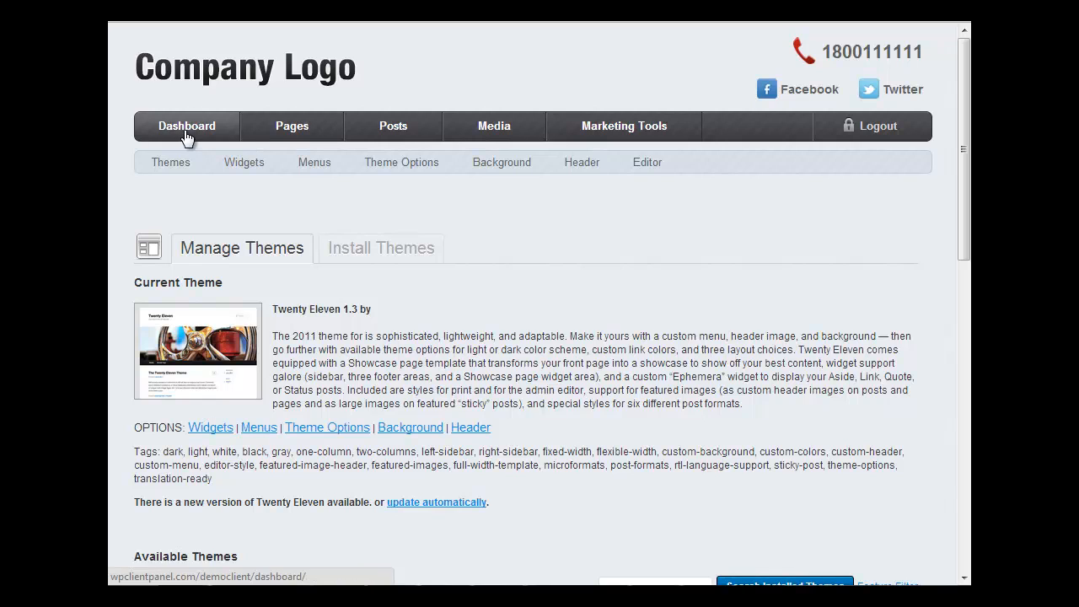
Leave Manage Themes and return to the client dashboard.
click(186, 125)
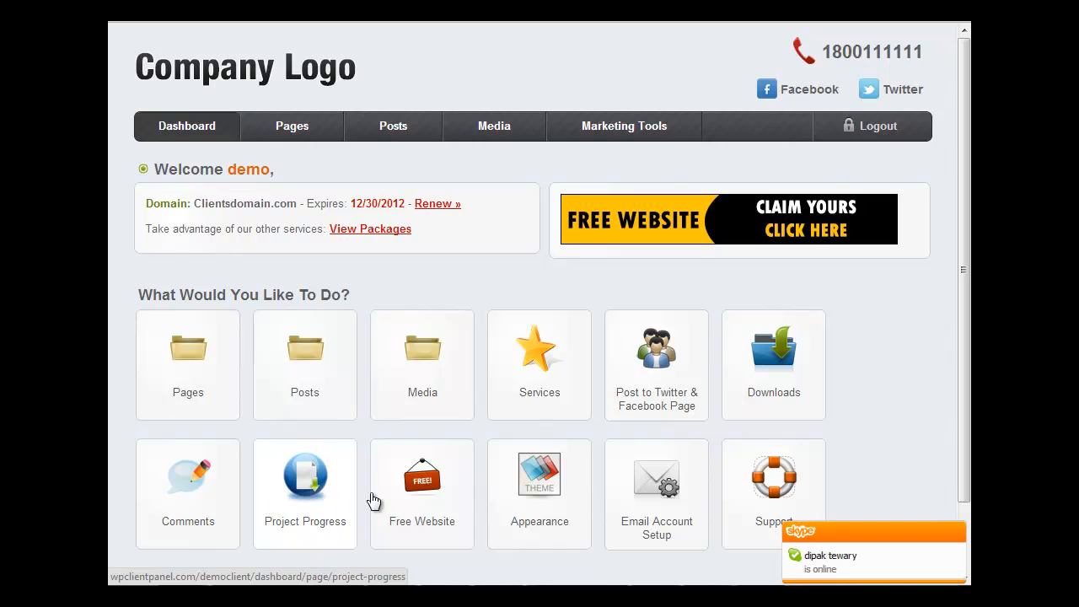
mouse_move(268, 477)
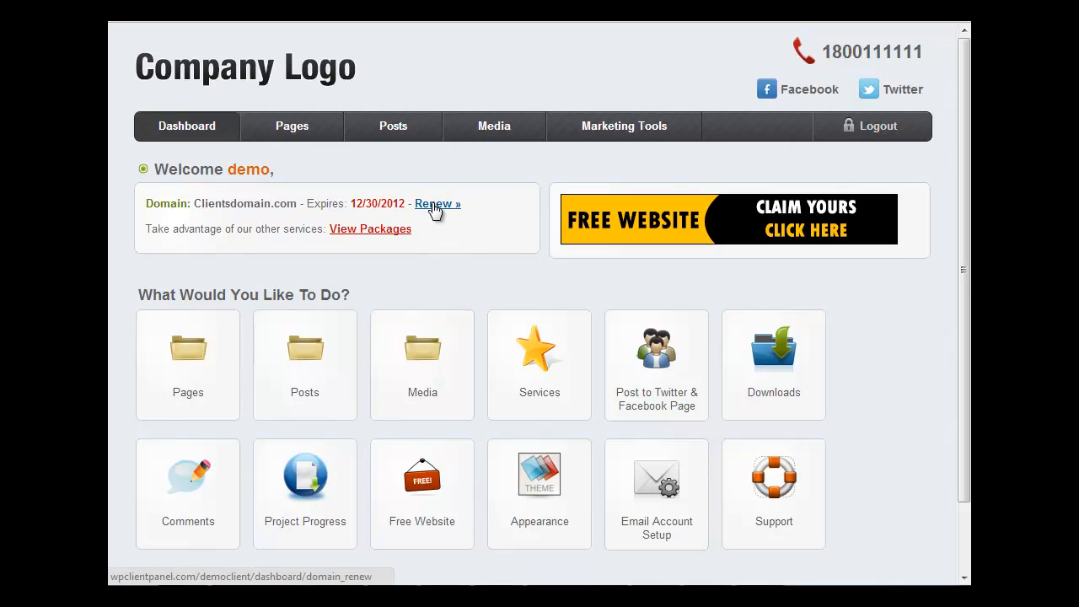
mouse_move(486, 285)
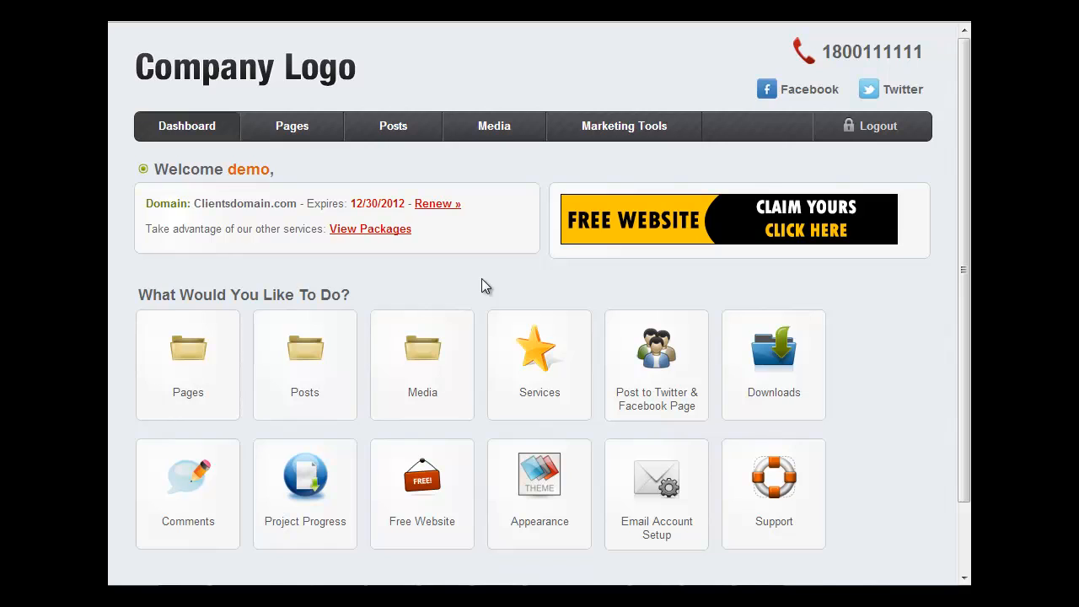